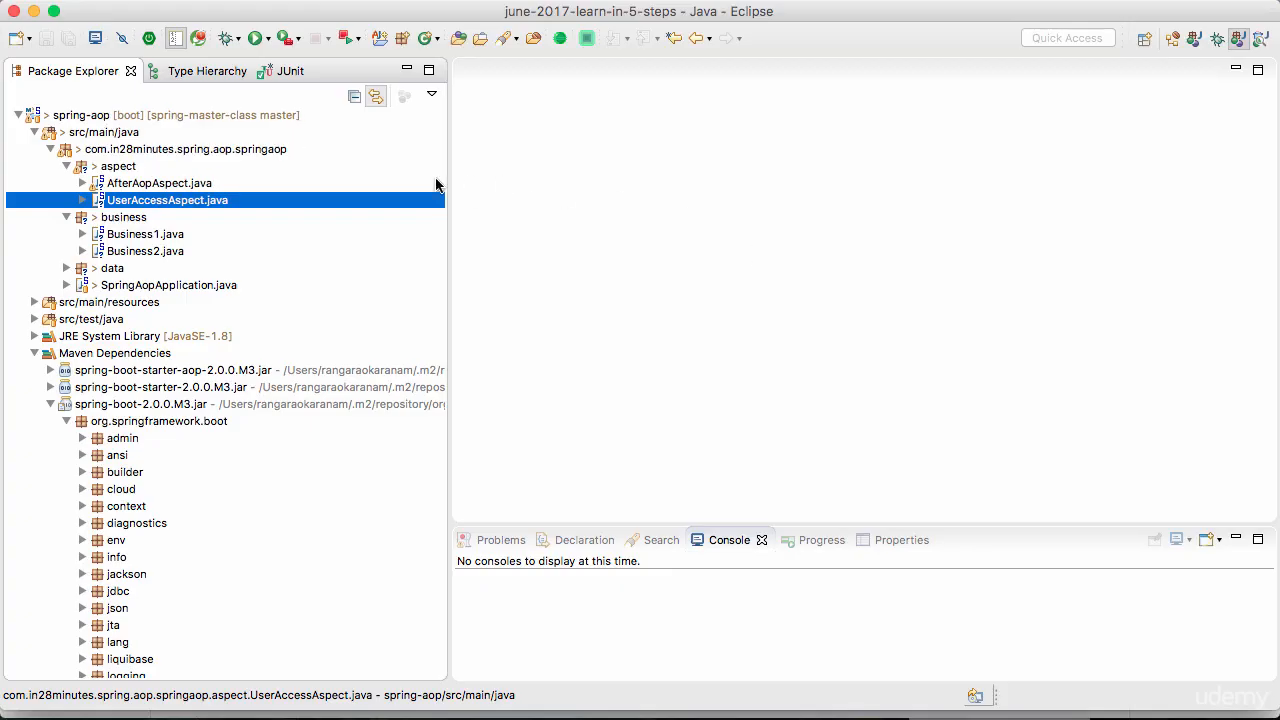
mouse_move(388, 180)
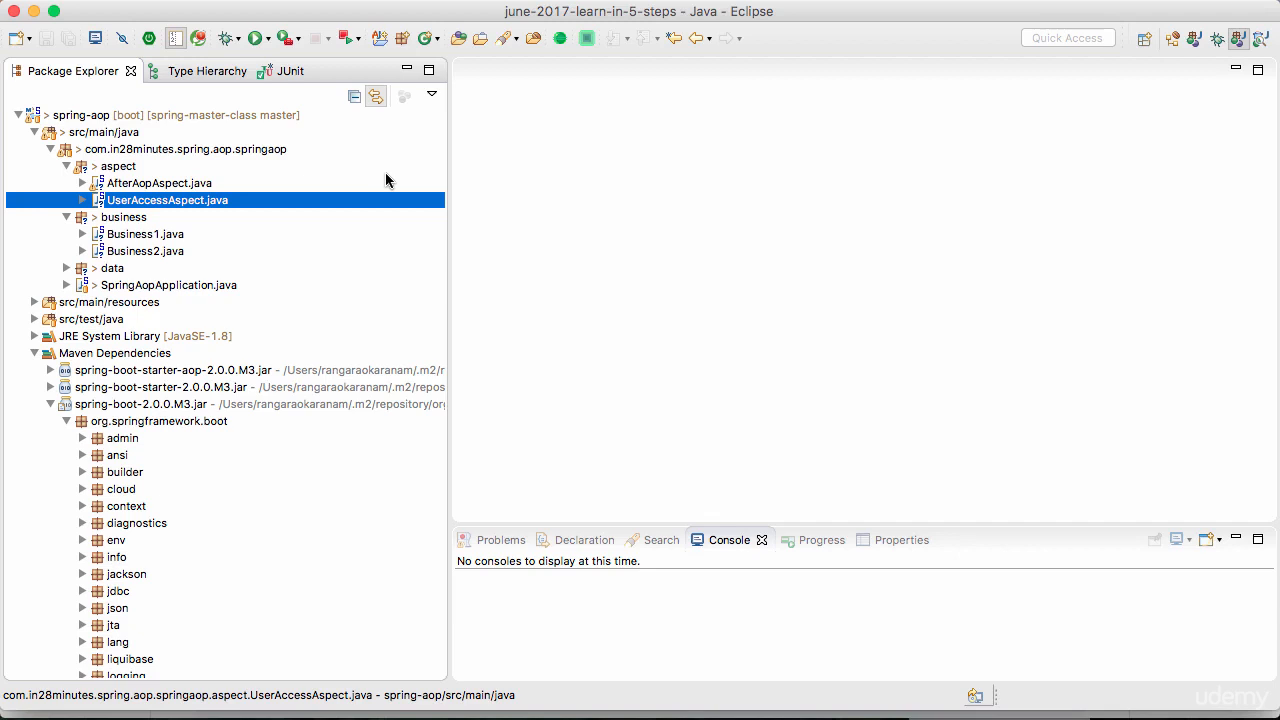
Create MethodExecutionCalculationAspect.java in the aspect package as a copy of AfterAopAspect
left_click(160, 182)
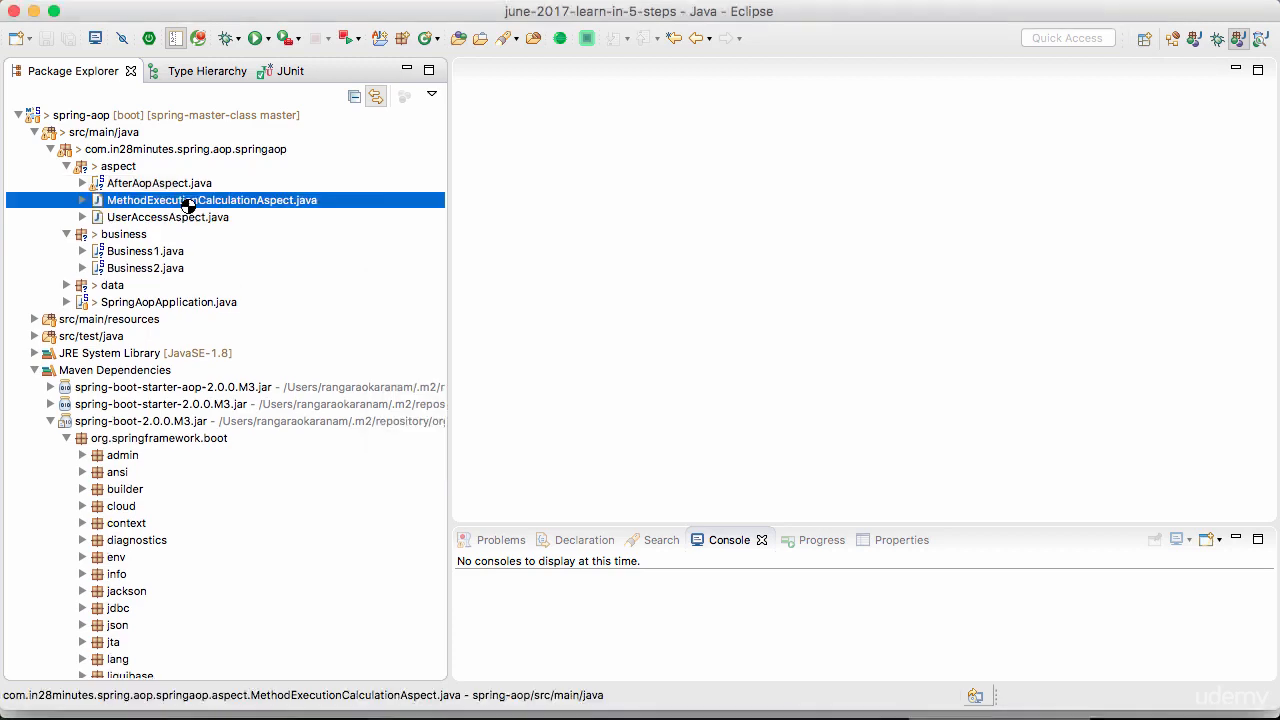
double_click(212, 200)
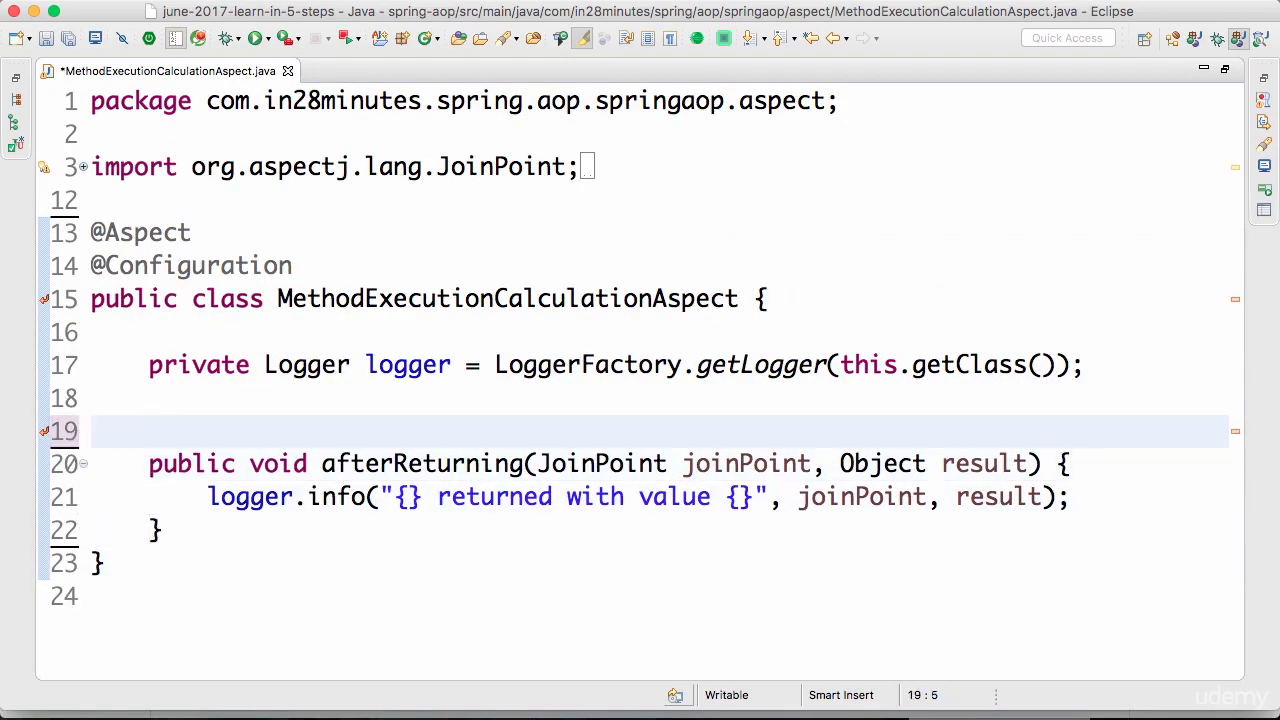
type("@A")
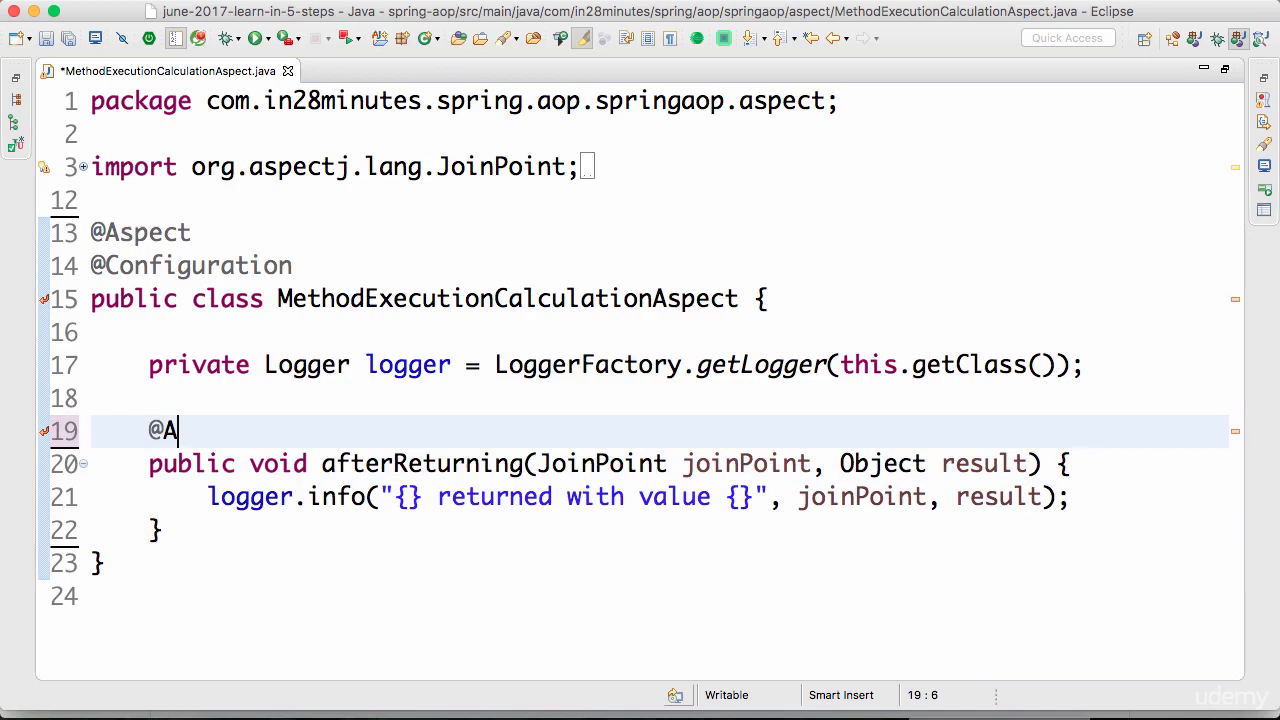
type("roun")
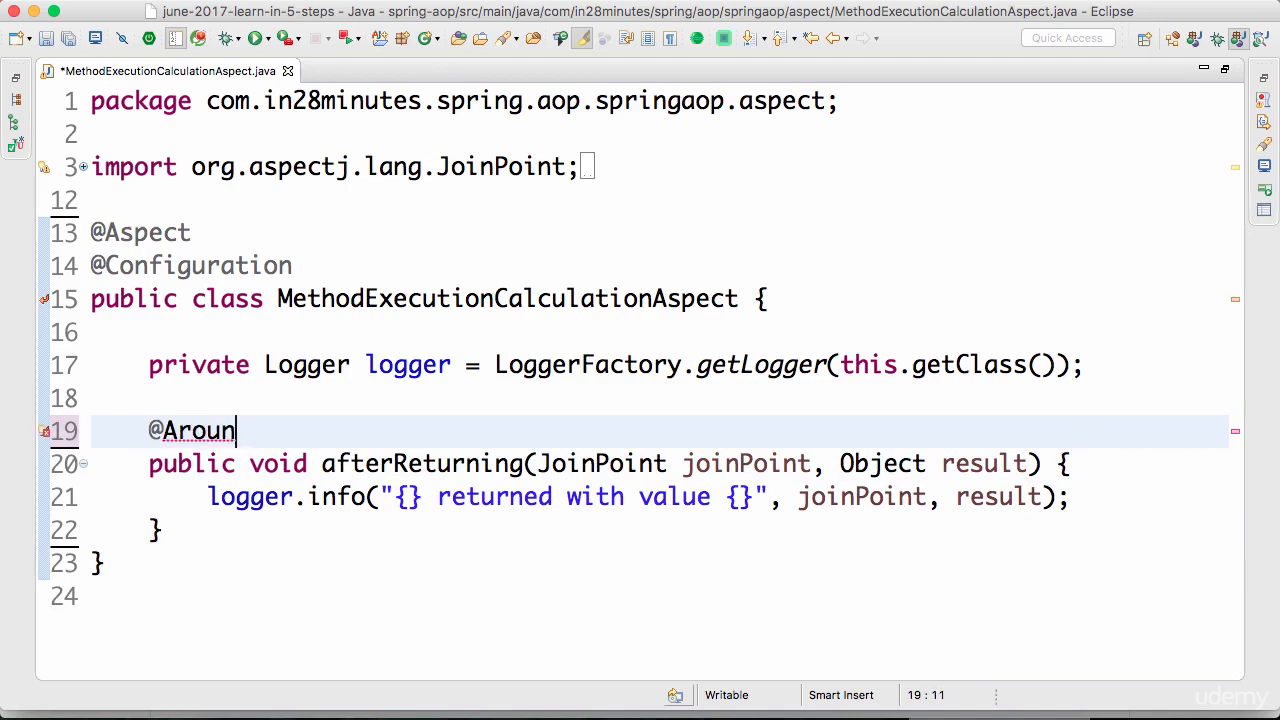
type("d")
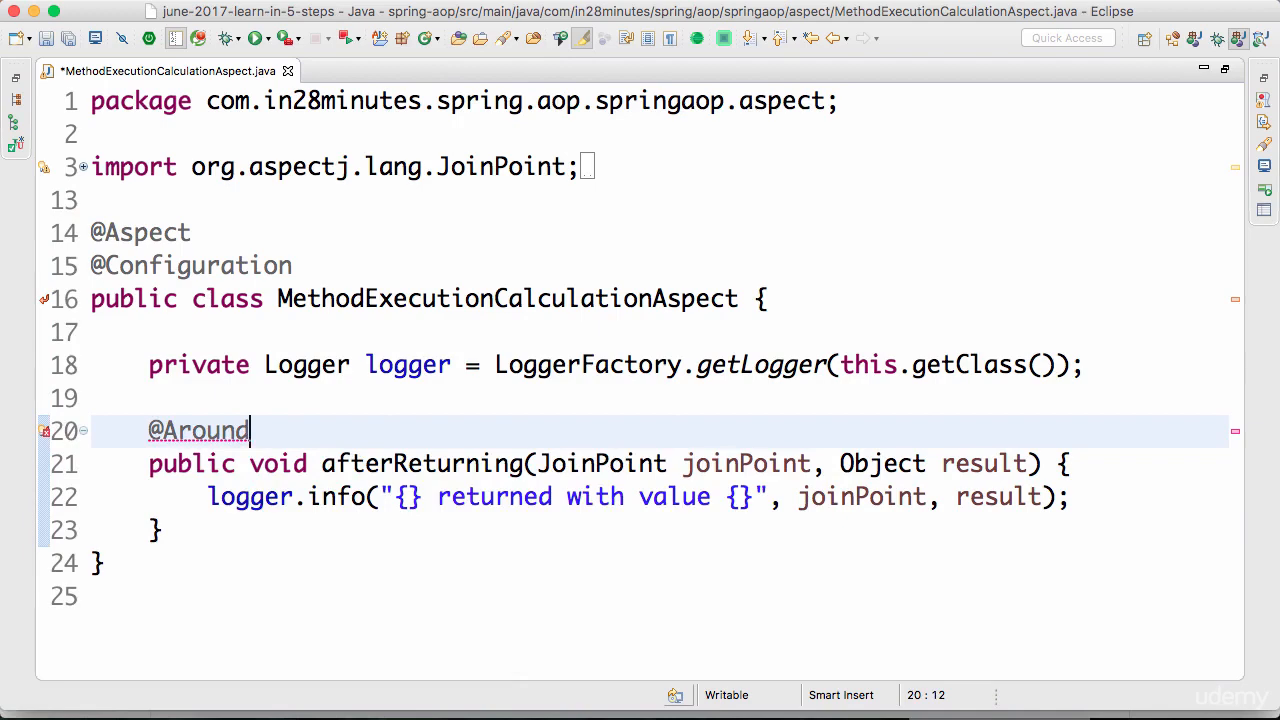
mouse_move(462, 178)
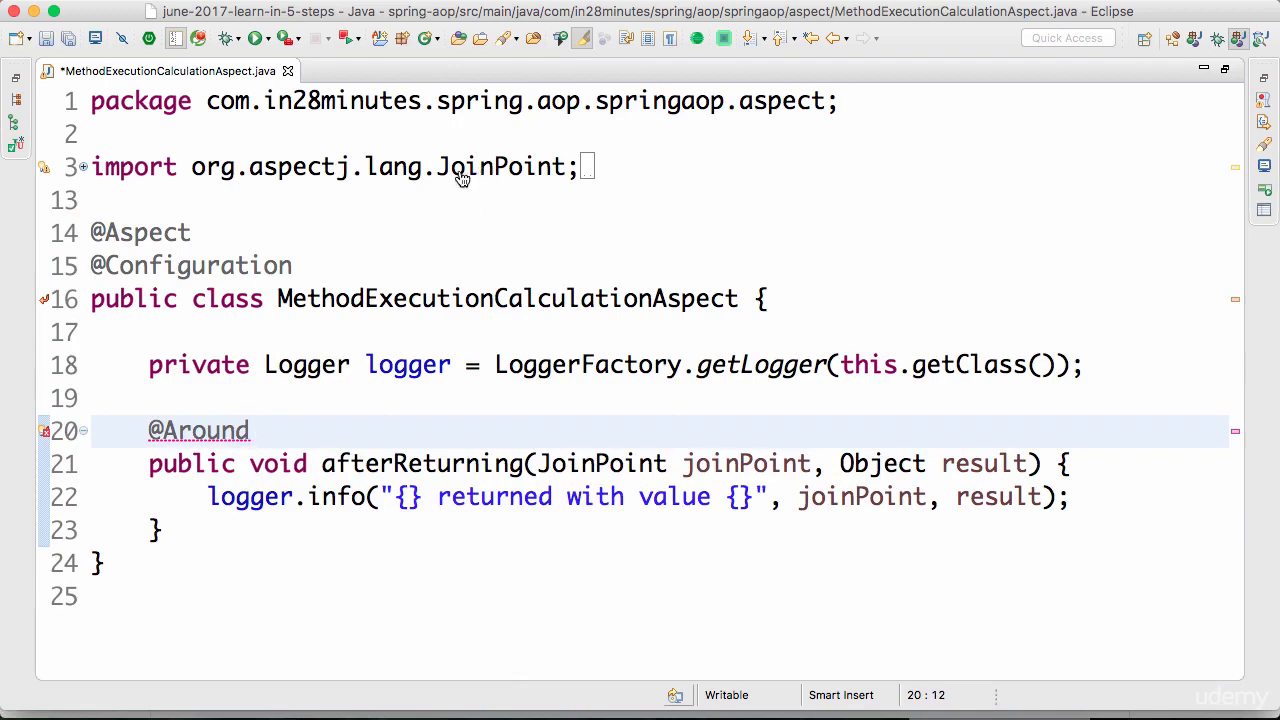
type("(\"\")")
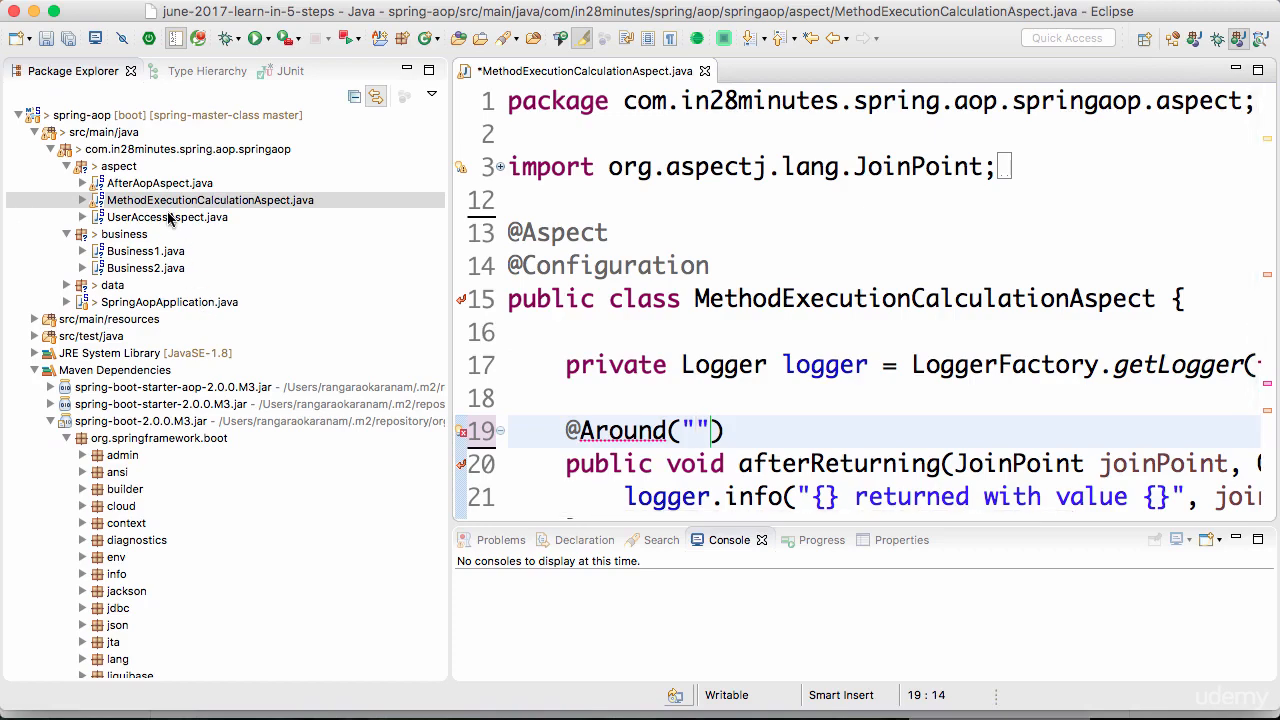
left_click(166, 216)
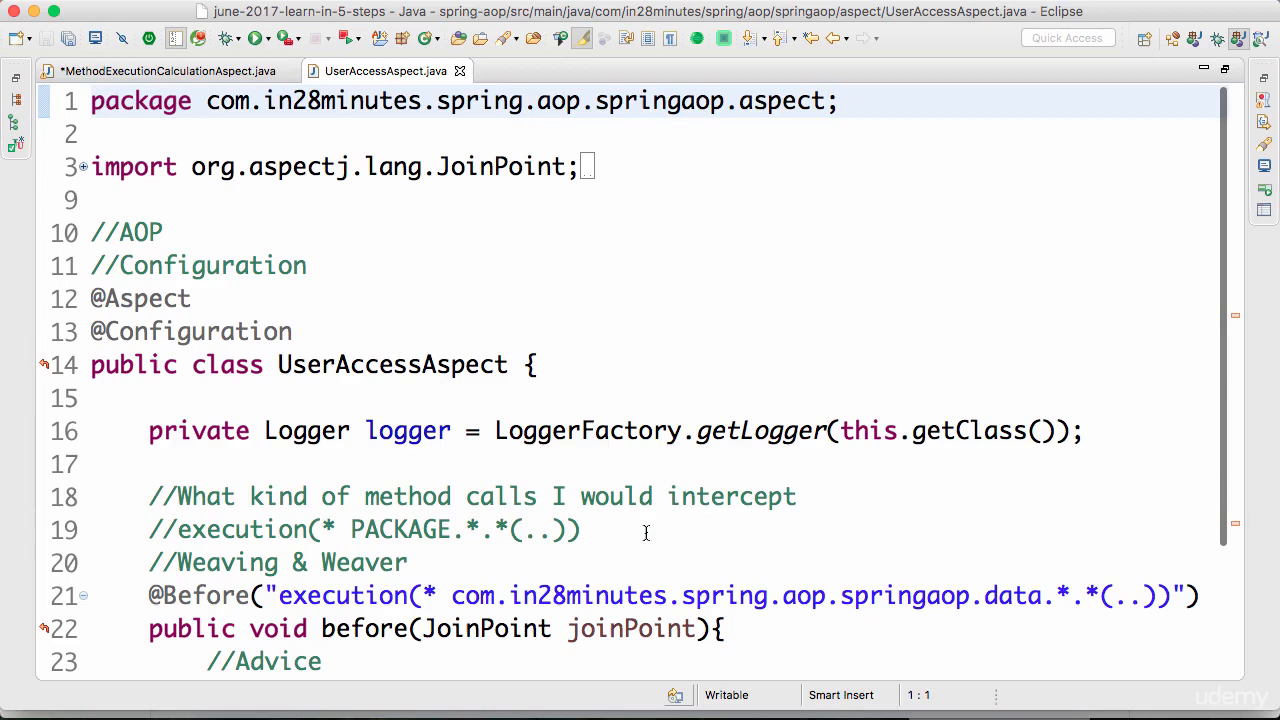
left_click(270, 596)
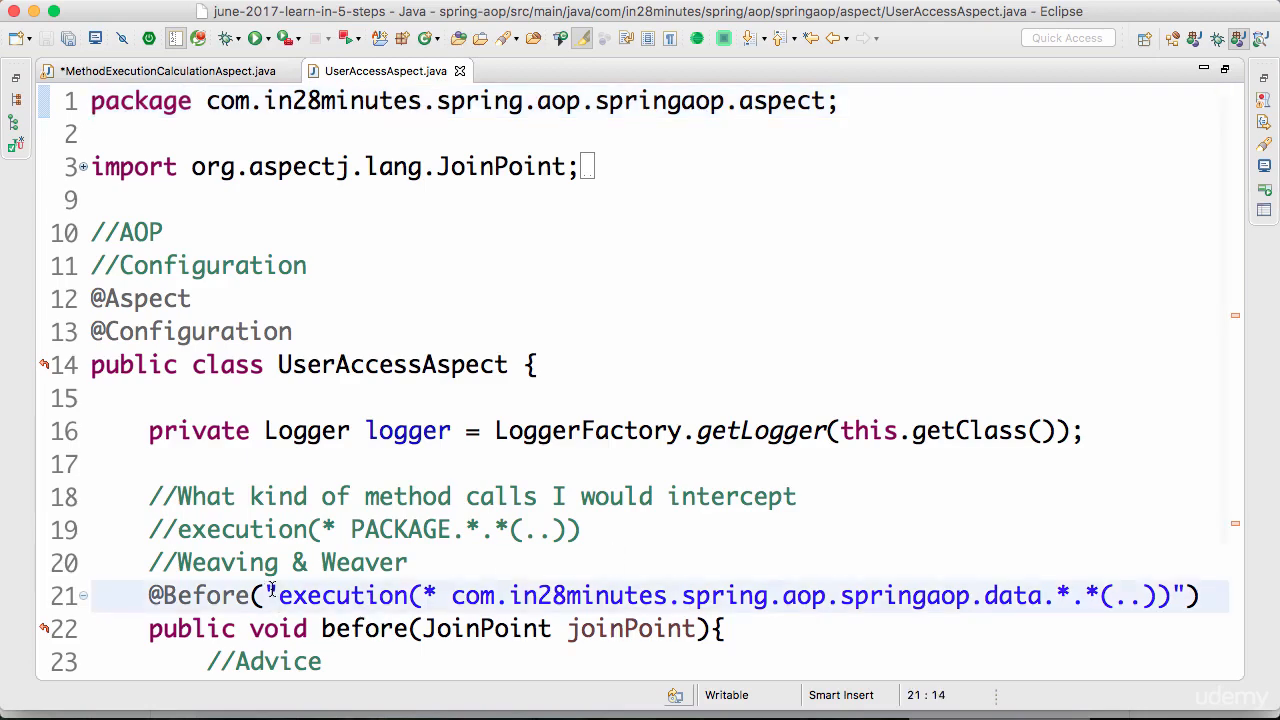
left_click(160, 72)
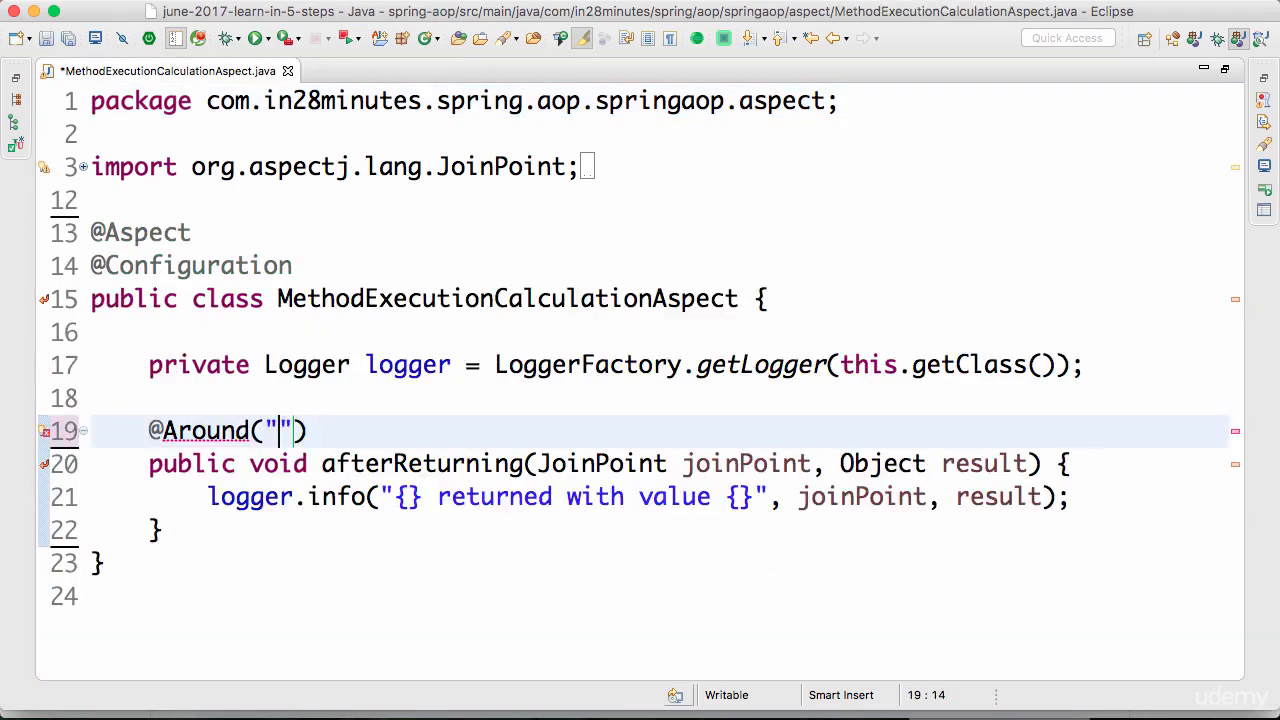
type("execution(* com.in28minutes.spring.aop.springaop.data.*.*(..))")
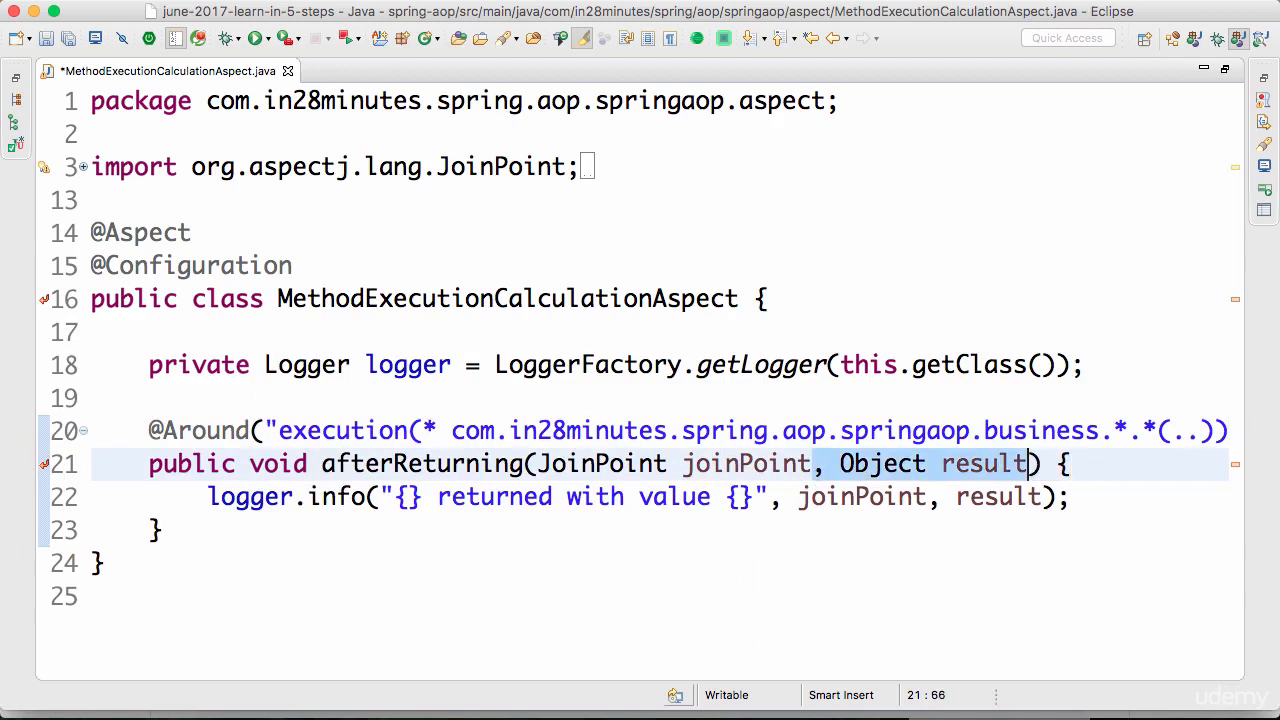
Drop the result parameter and log argument, and change JoinPoint to ProceedingJoinPoint
key("Delete")
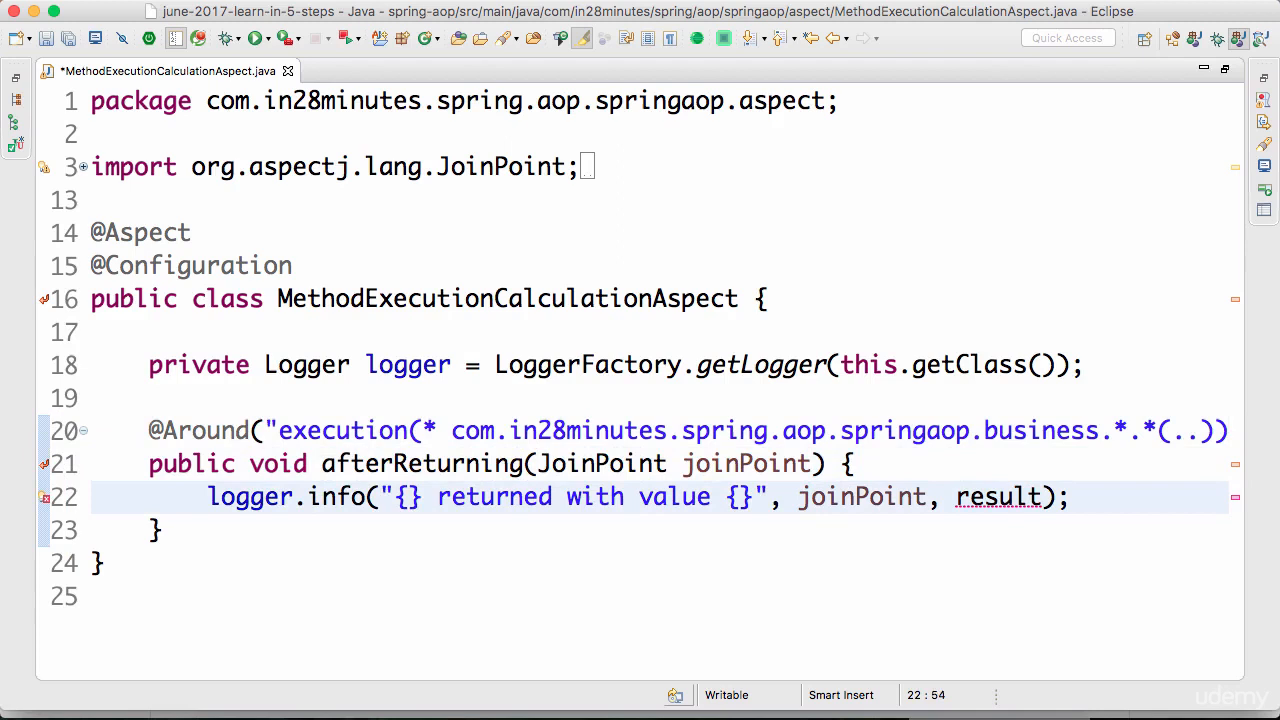
double_click(996, 496)
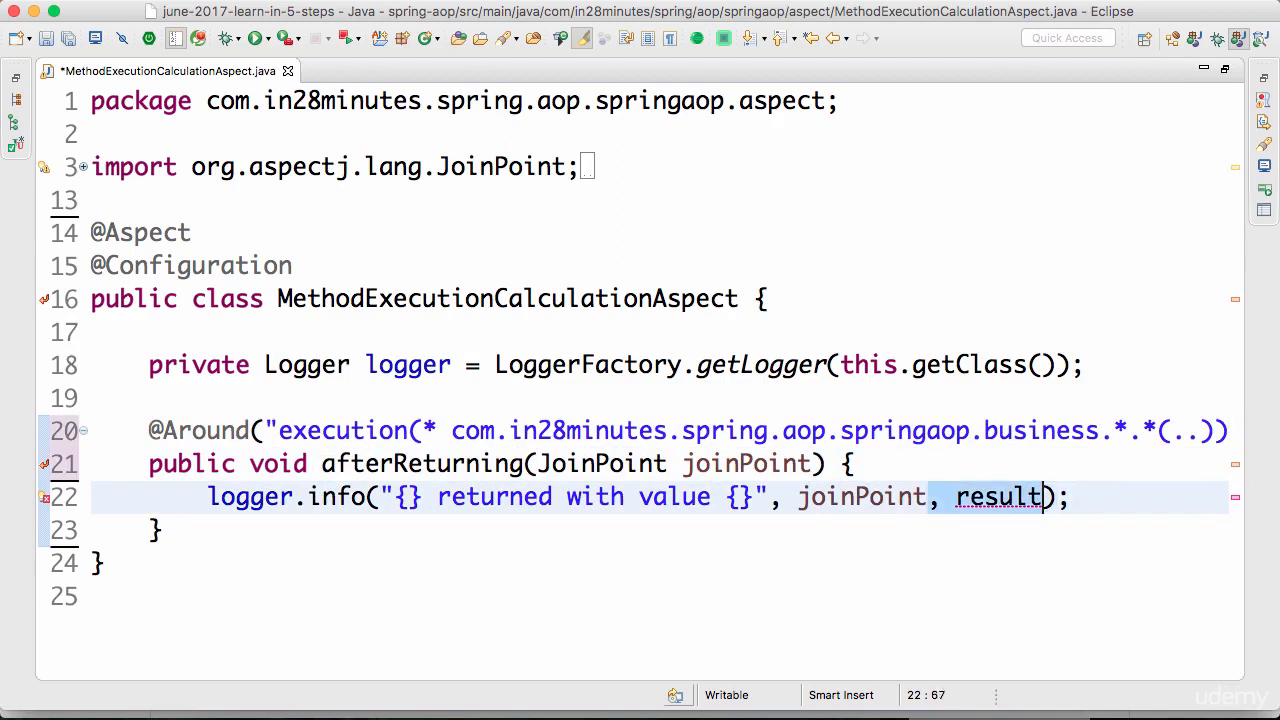
key("BackSpace")
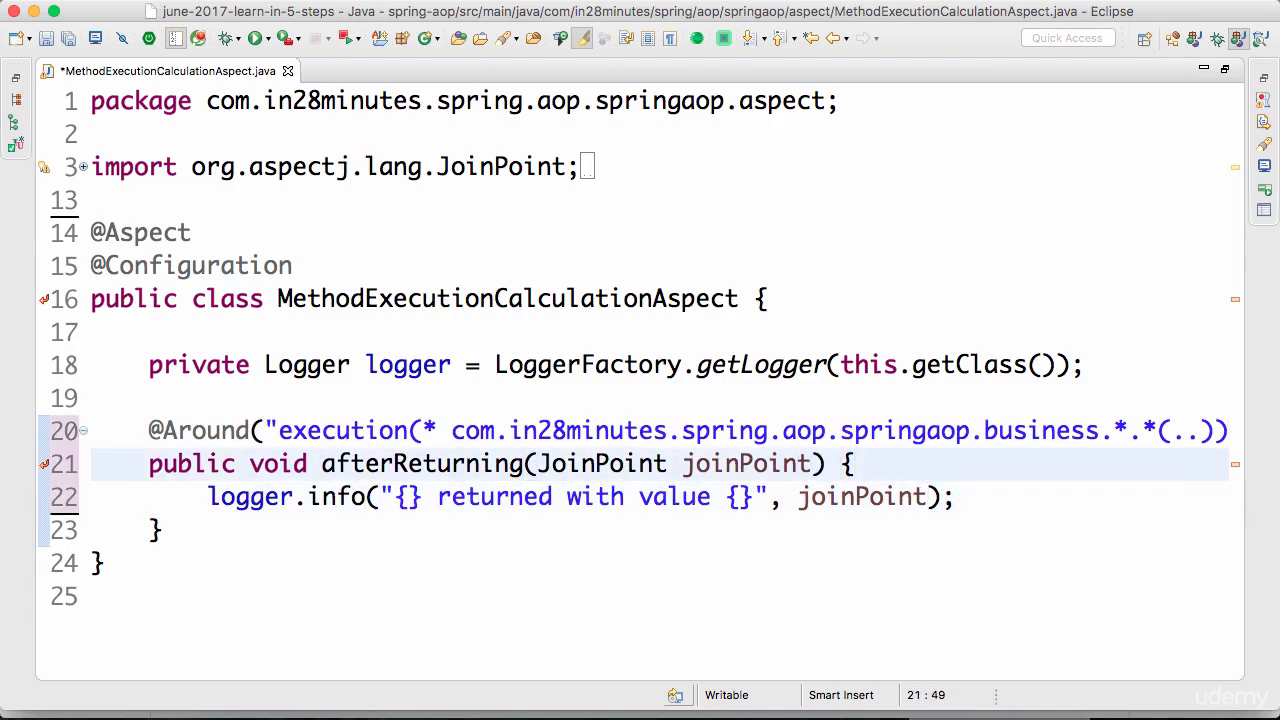
left_click(536, 464)
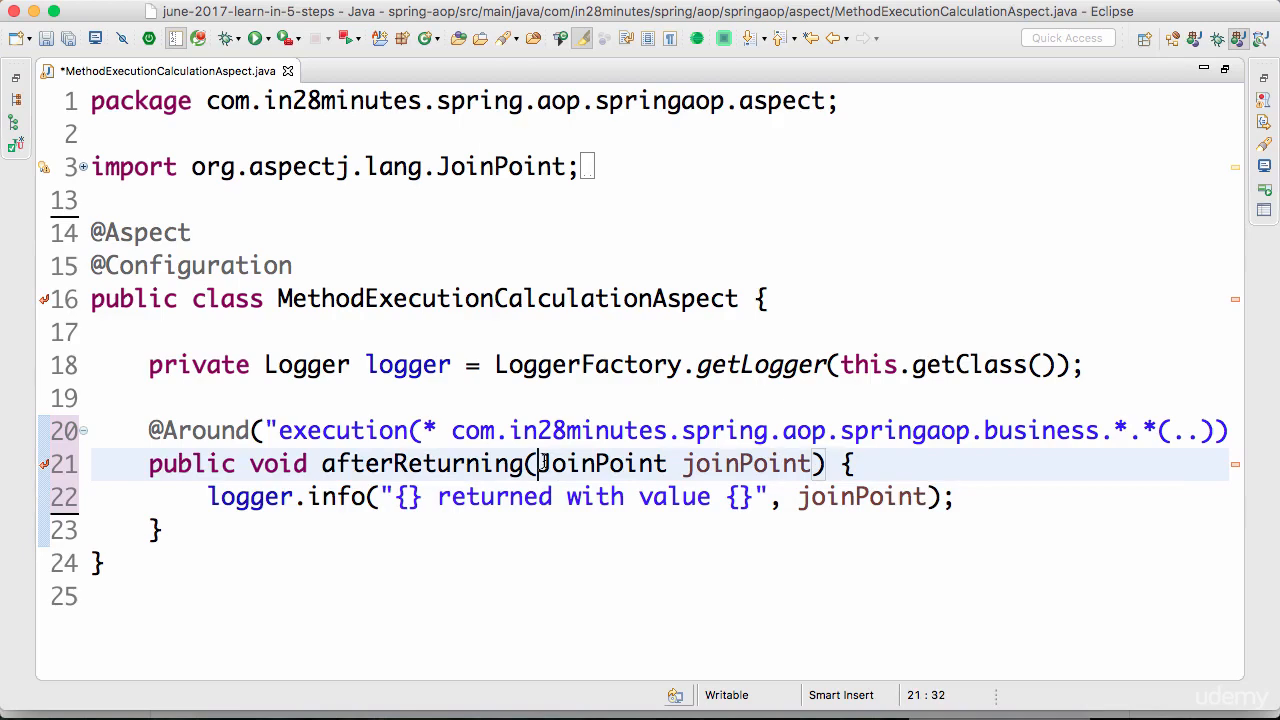
type("Proceeding")
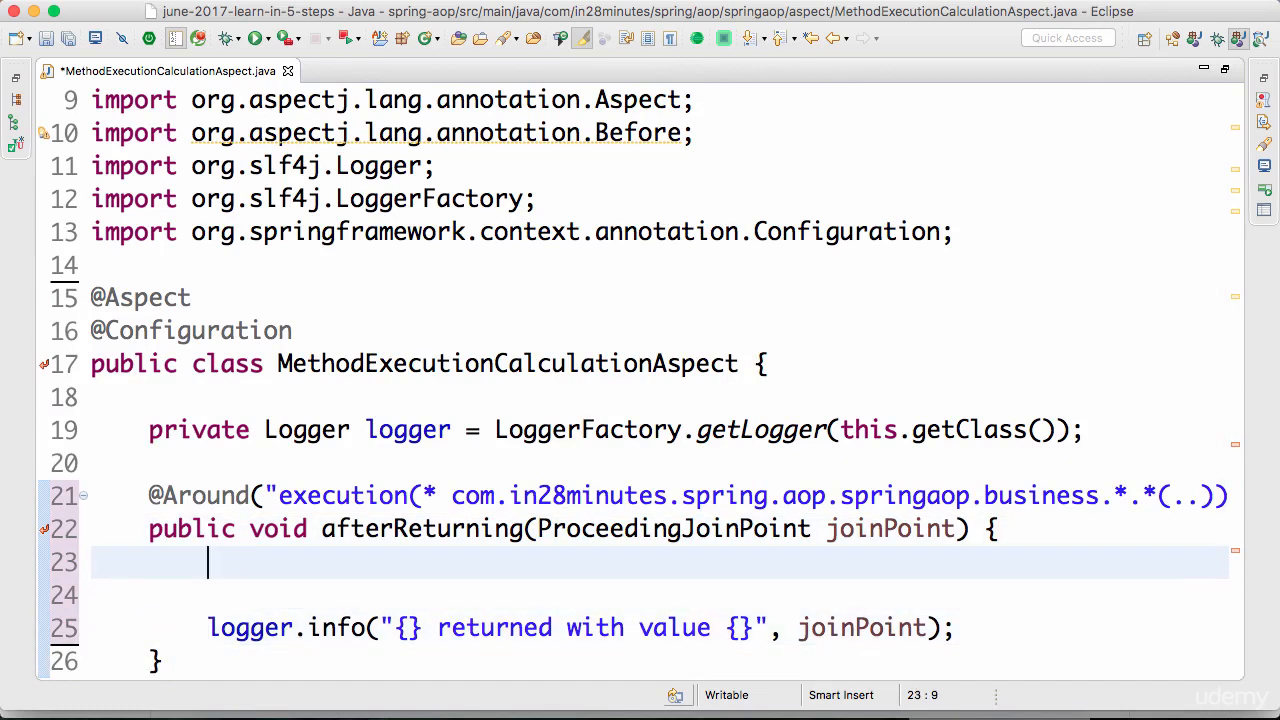
Comment the method body with //startTime = x, // allow execution of method, //end Time = y
type("//")
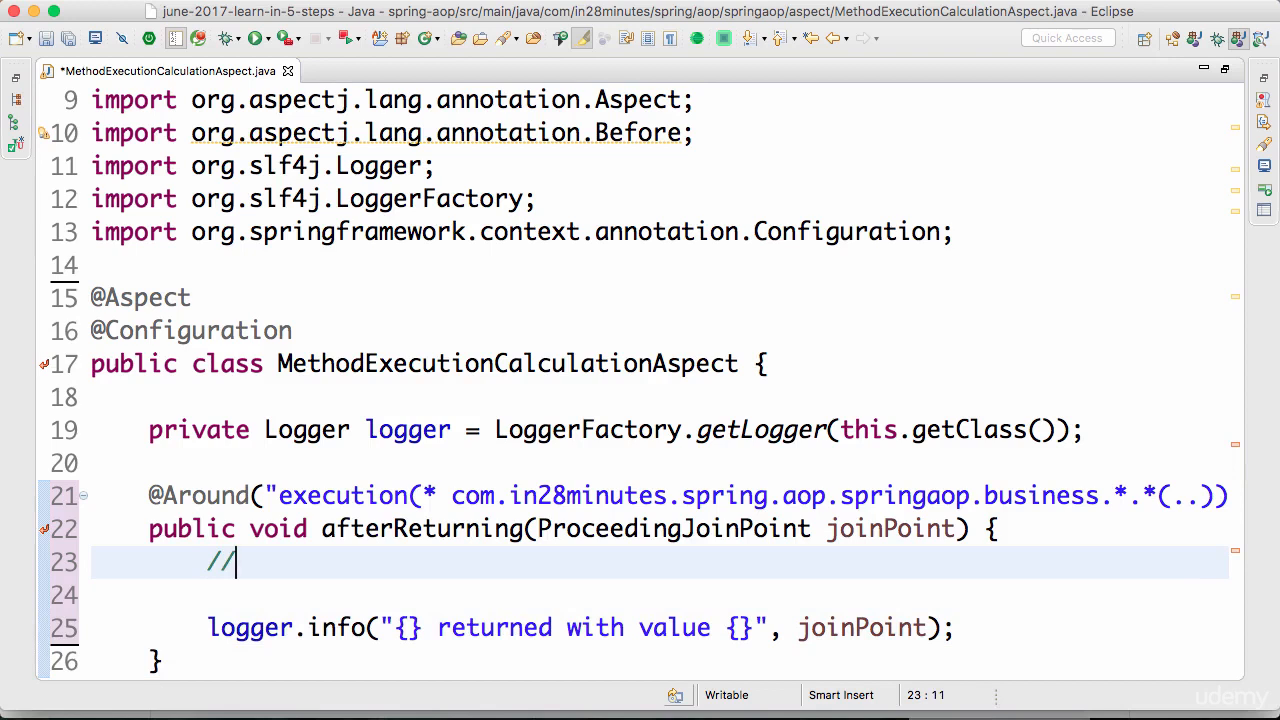
type("s")
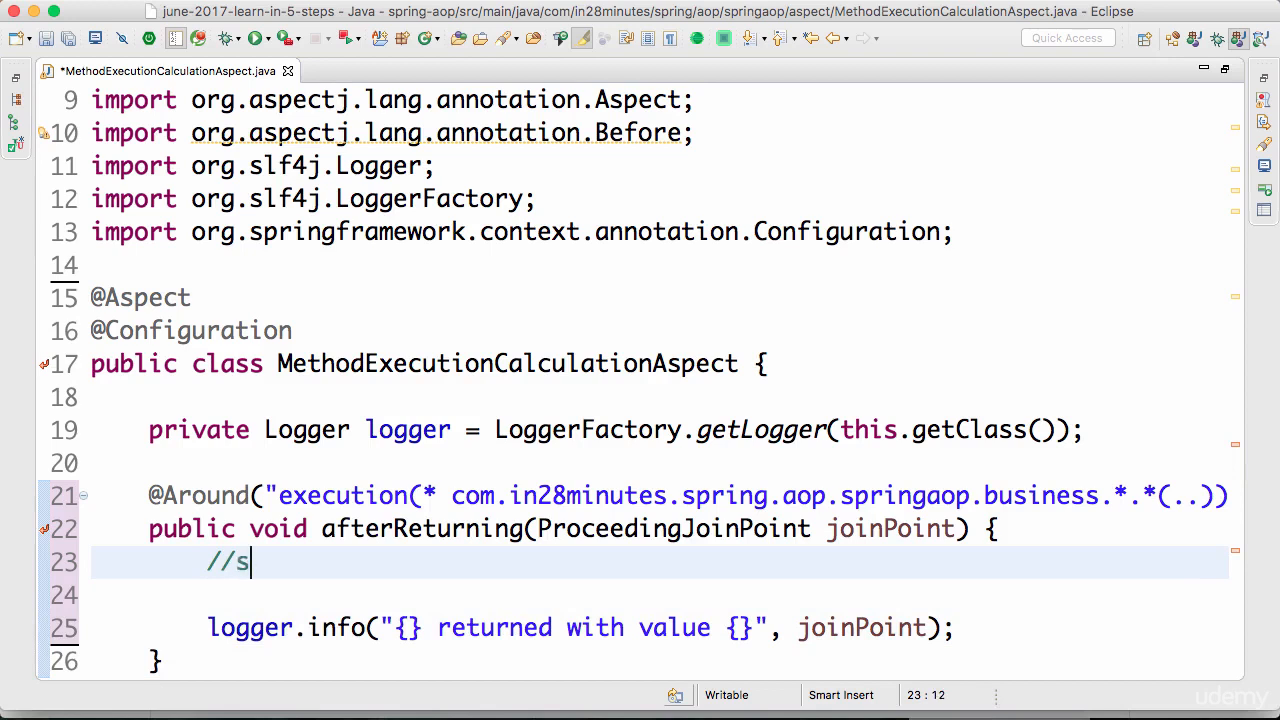
type("tartTime = x")
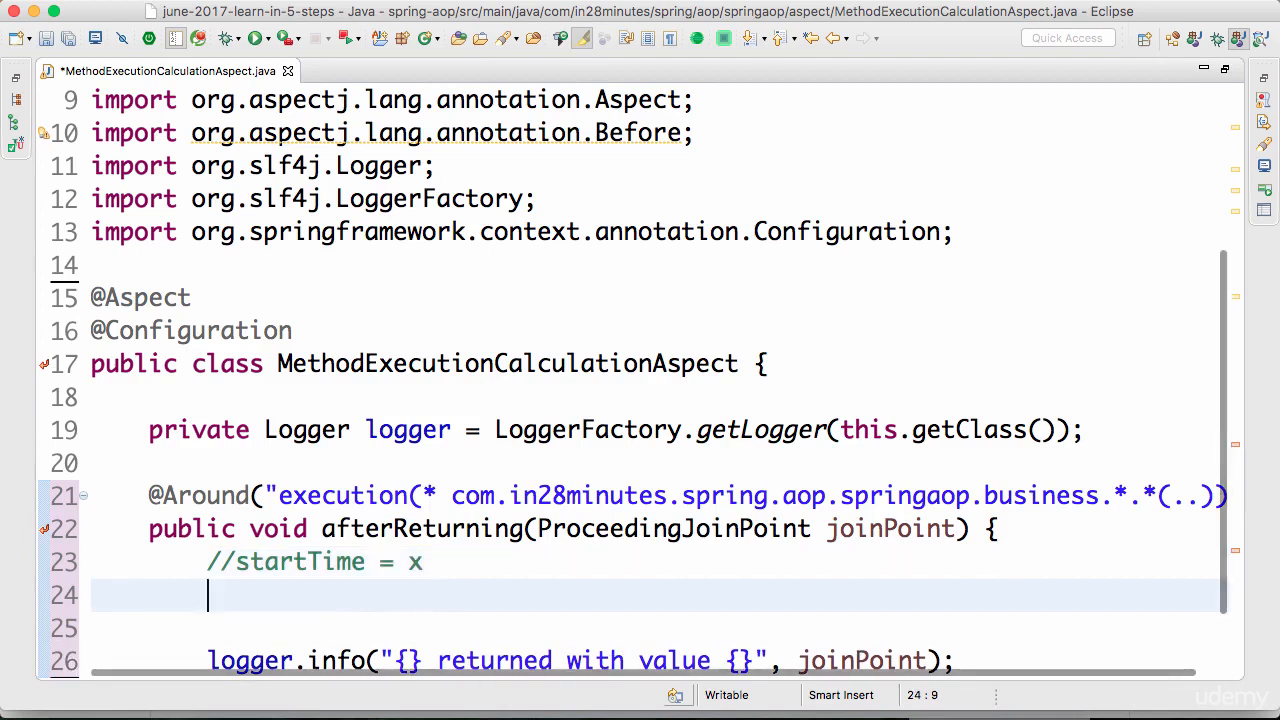
type("/ all")
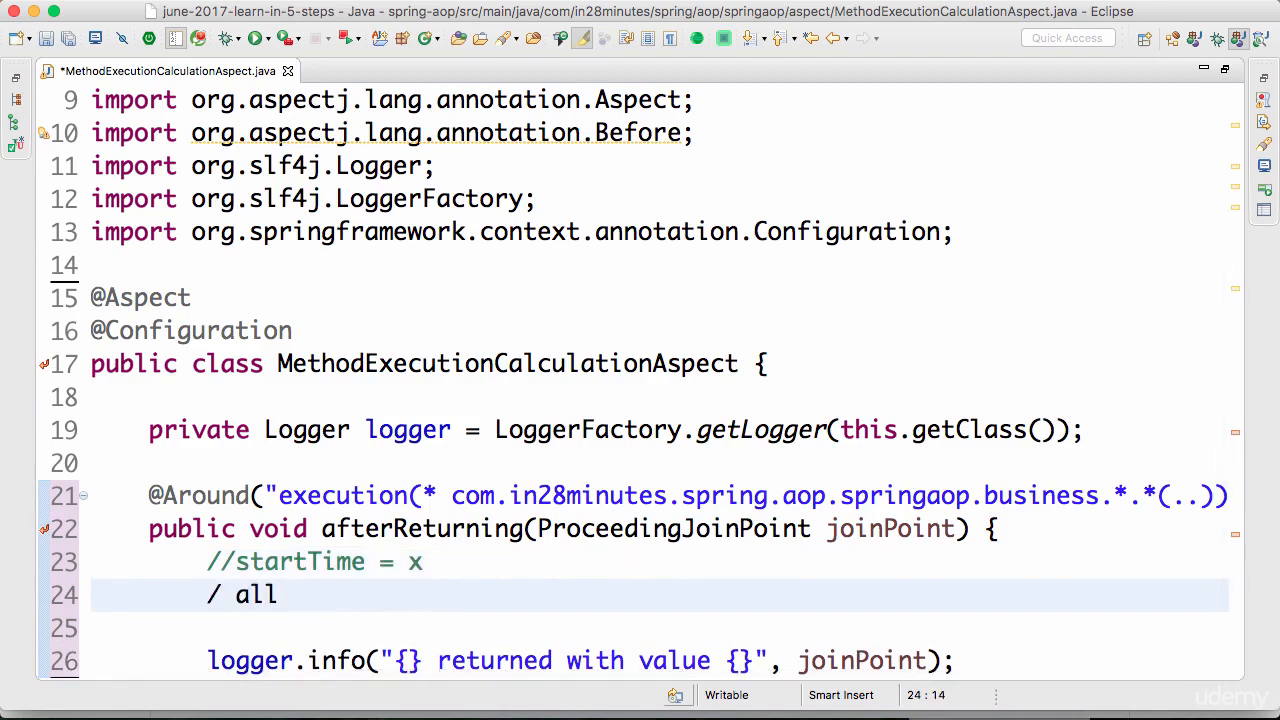
type("llow execution of method")
left_click(658, 628)
type("//end Time =")
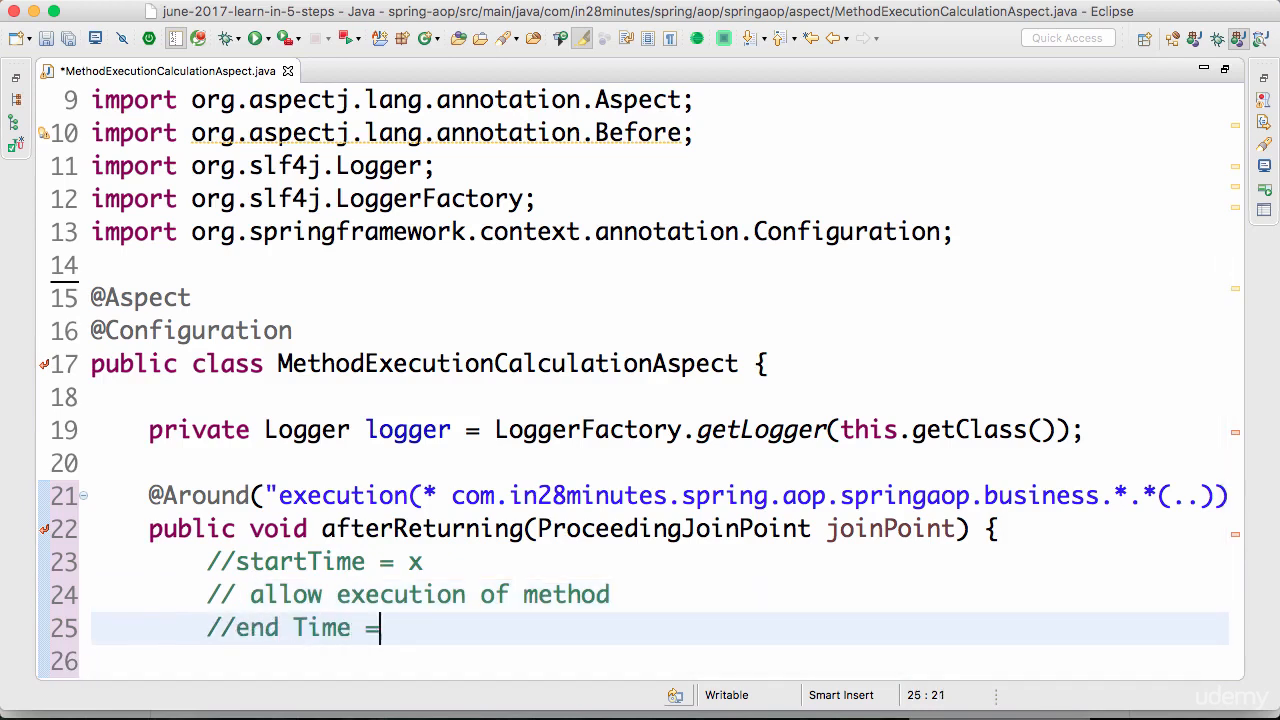
type("y")
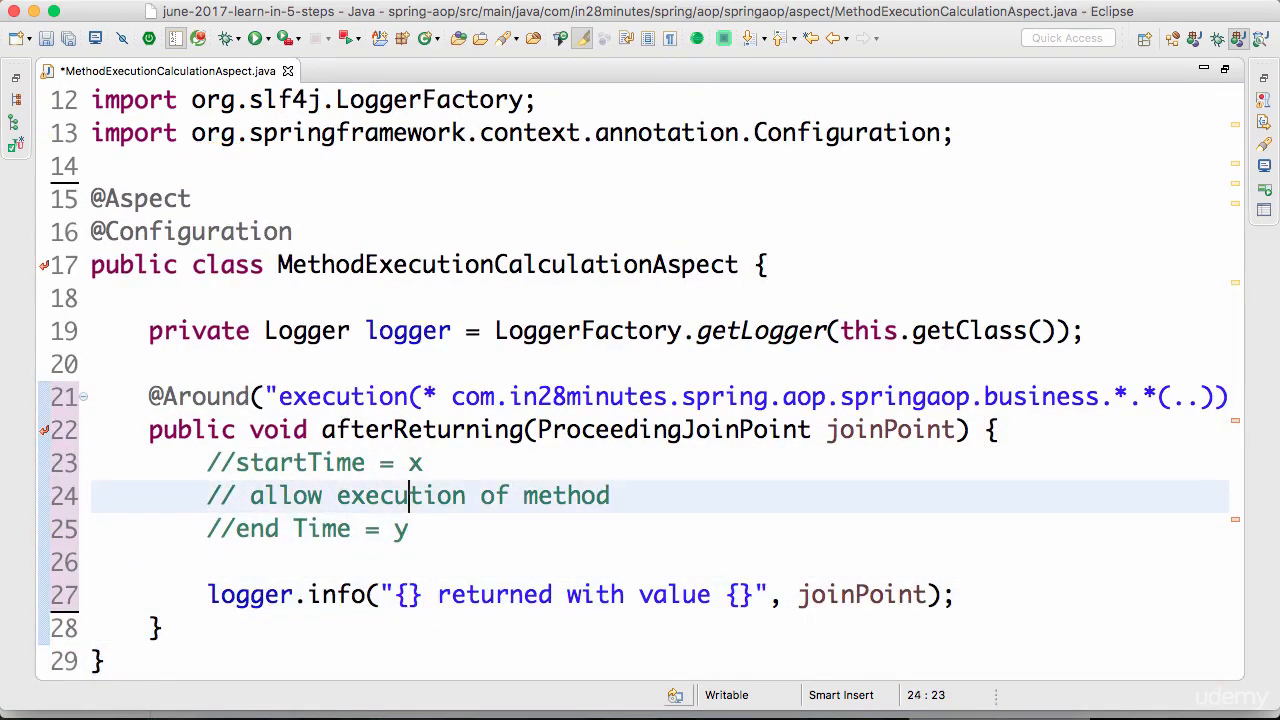
Rename the advice method from afterReturning to around
left_click(410, 428)
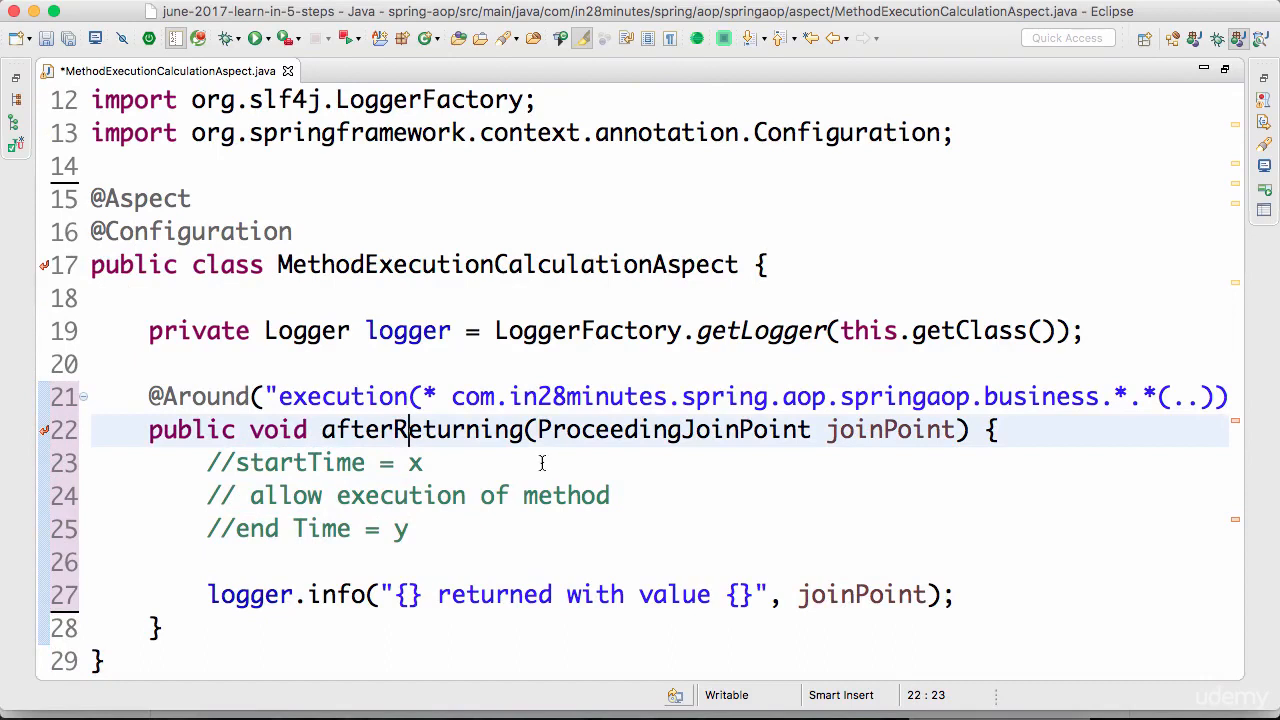
type("arou")
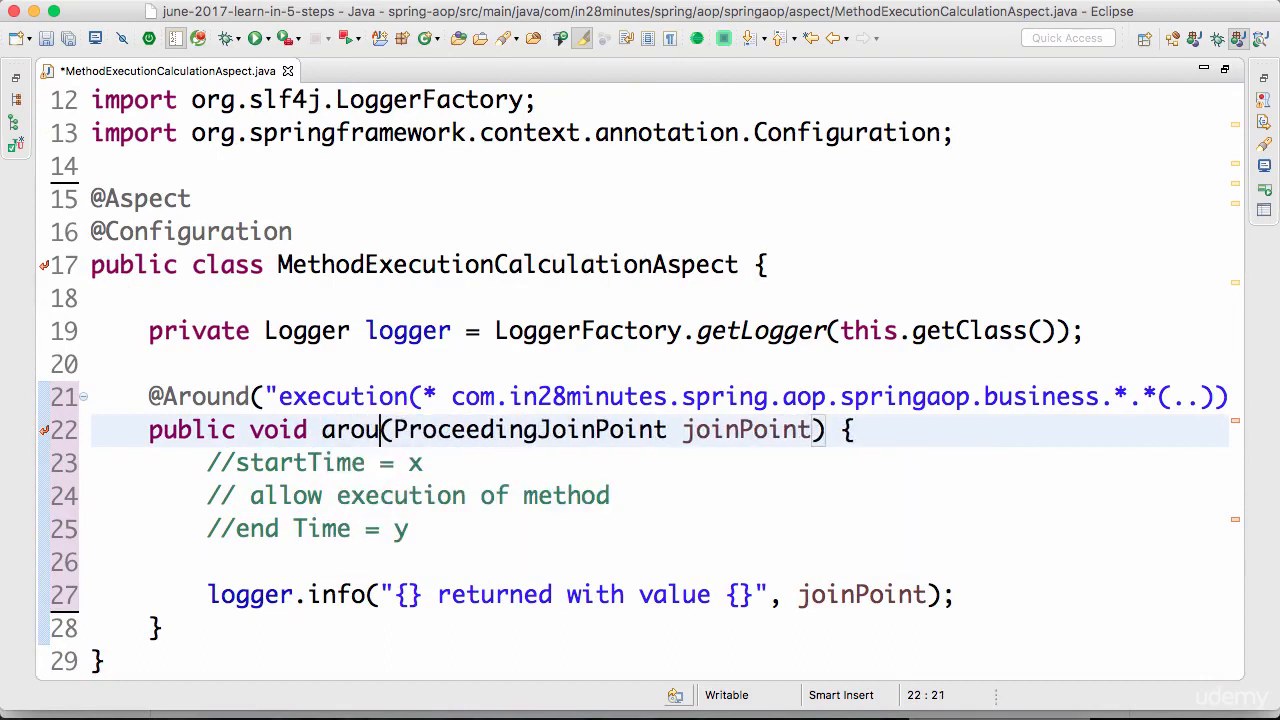
type("nd")
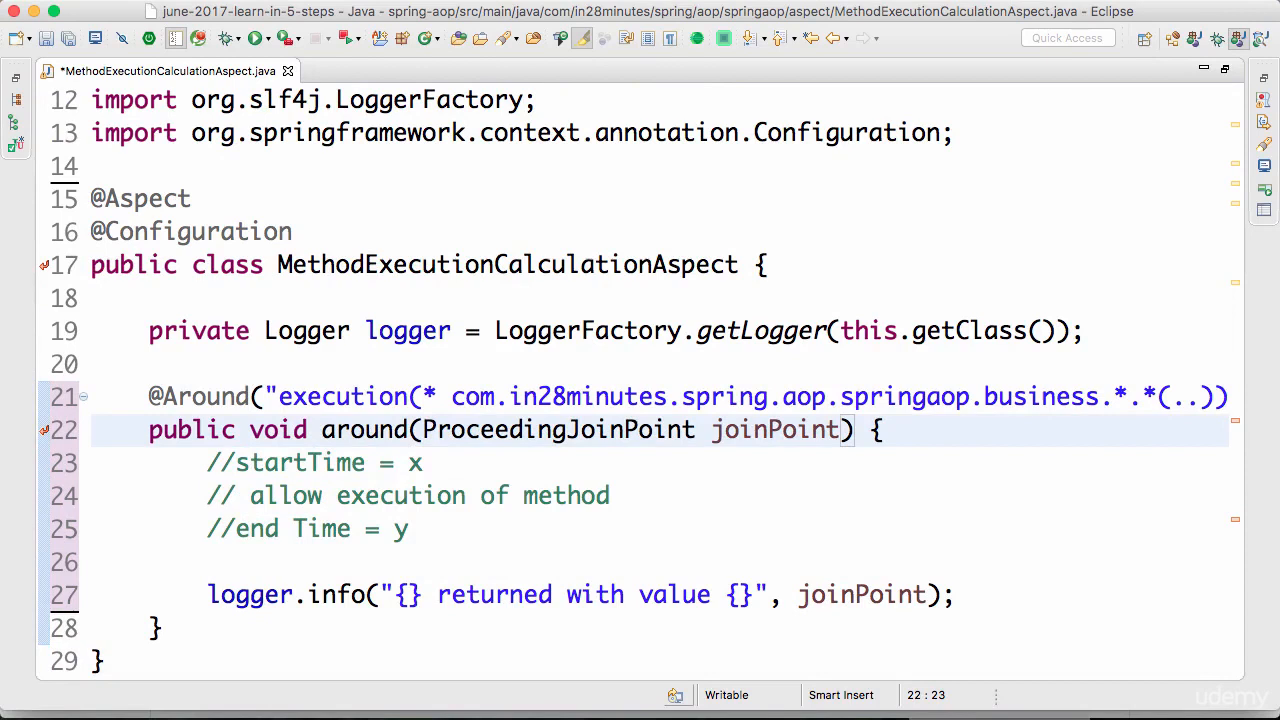
Record long startTime = System.currentTimeMillis() at the start of the advice
type("long")
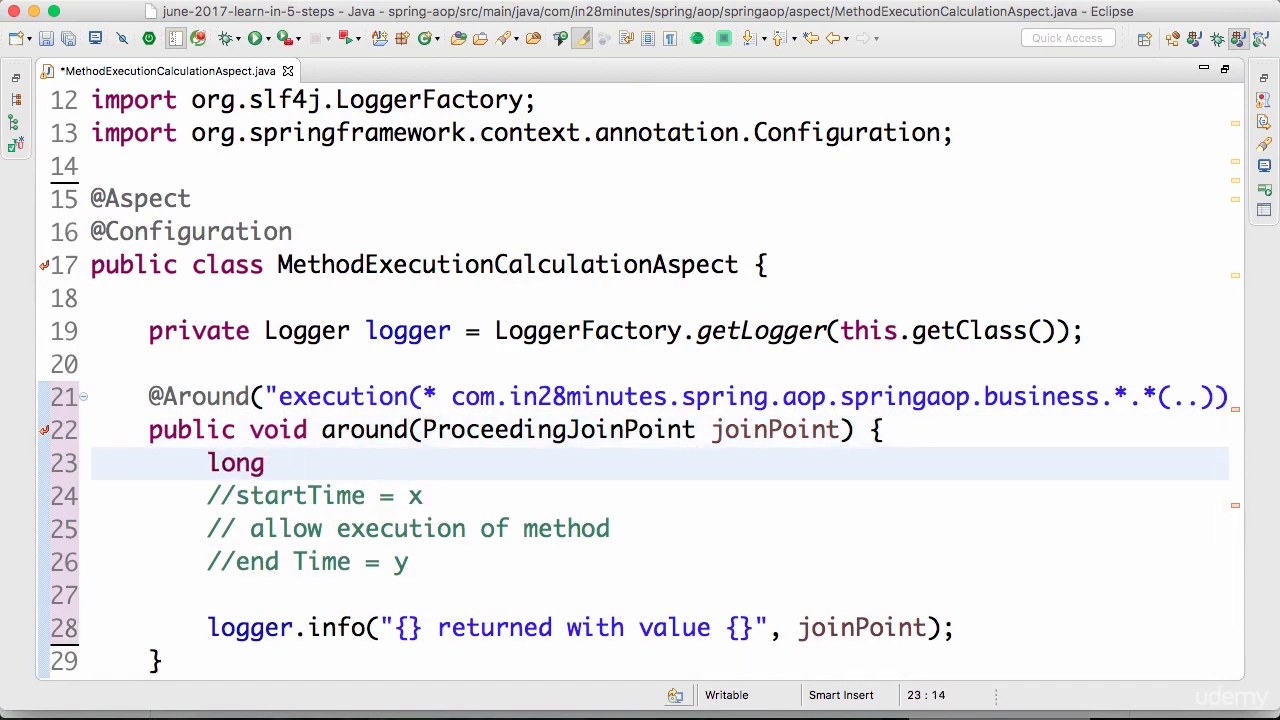
type("startTime")
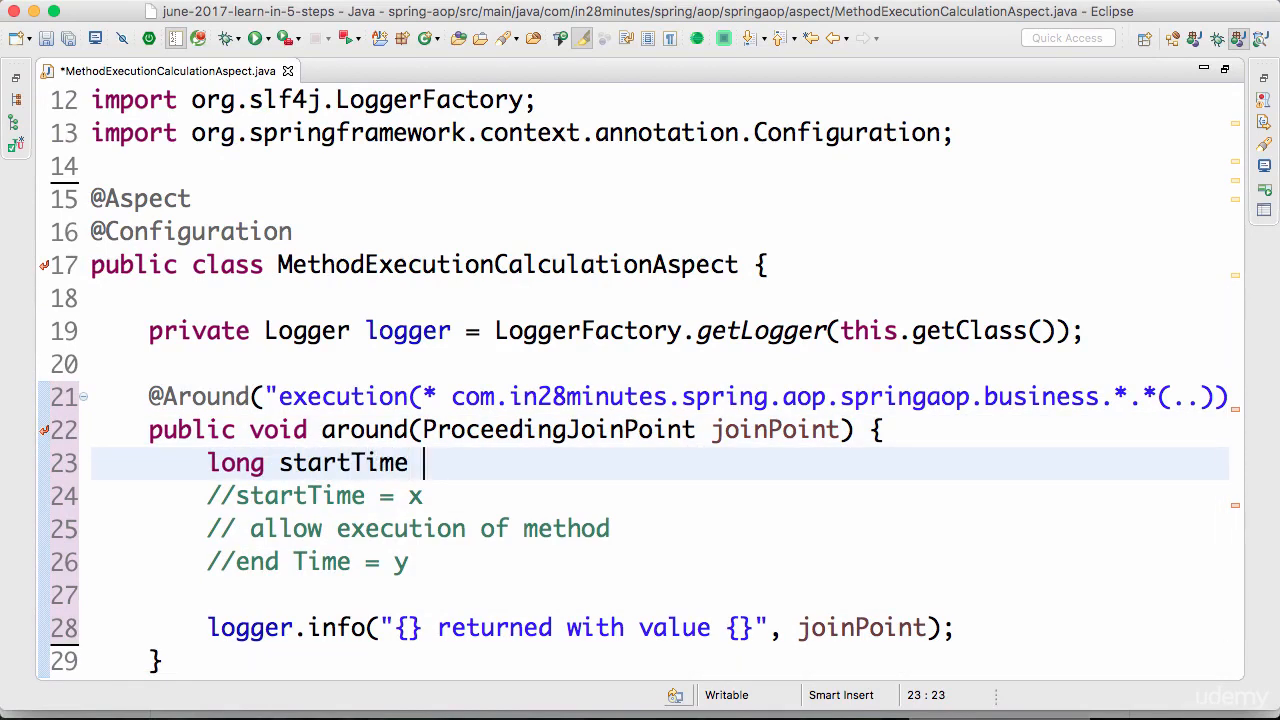
type("= Syso")
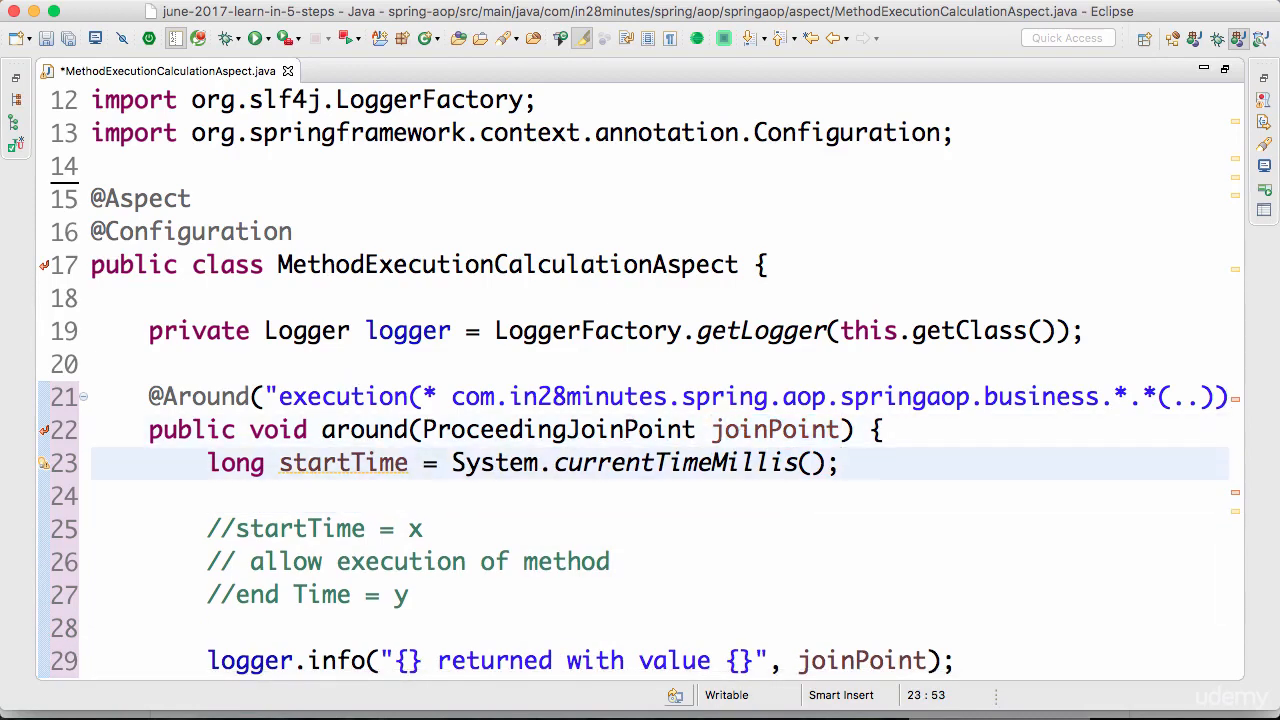
Call joinPoint.proceed(), declare throws Throwable via Quick Fix, and save the aspect
type("joinPoint.")
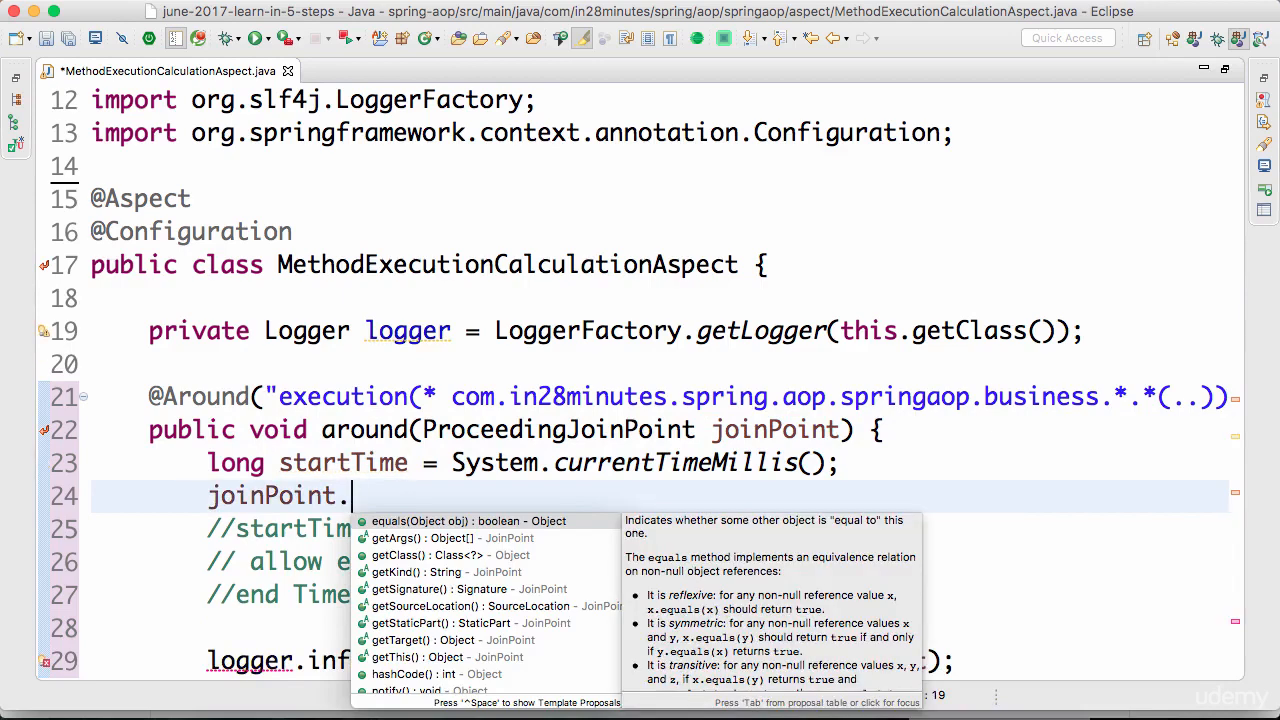
type("p")
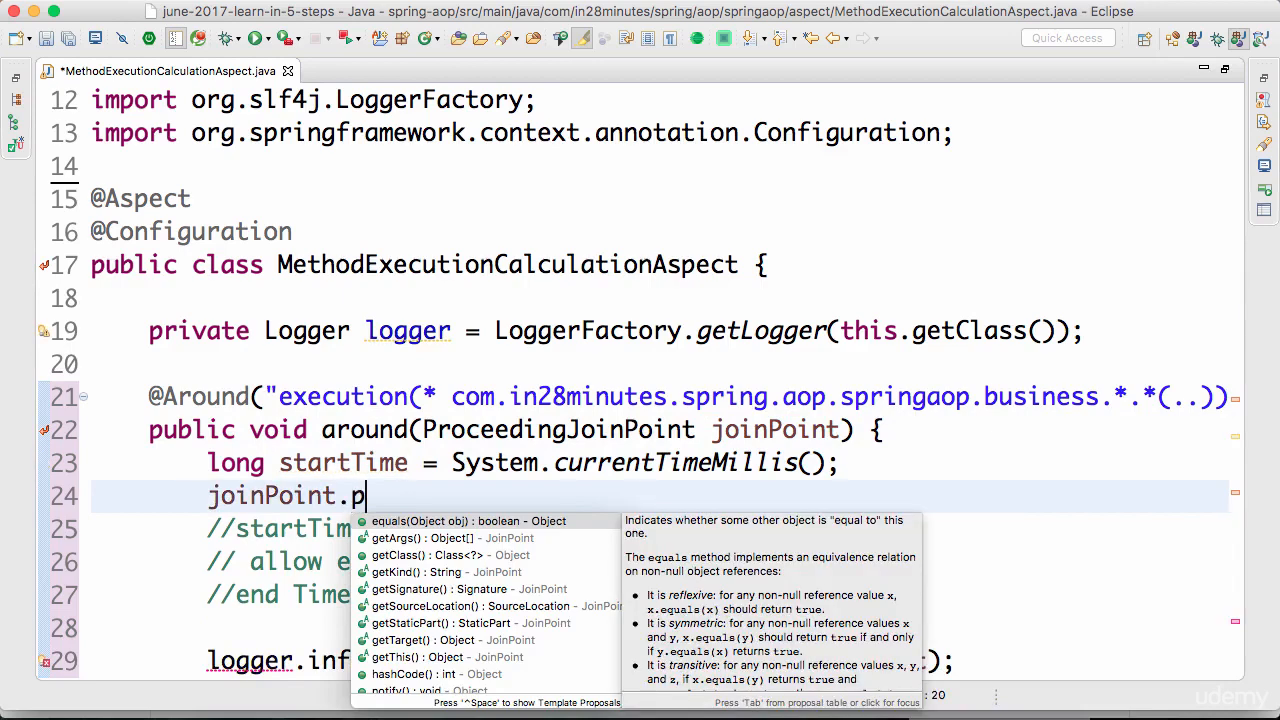
type("roceed();")
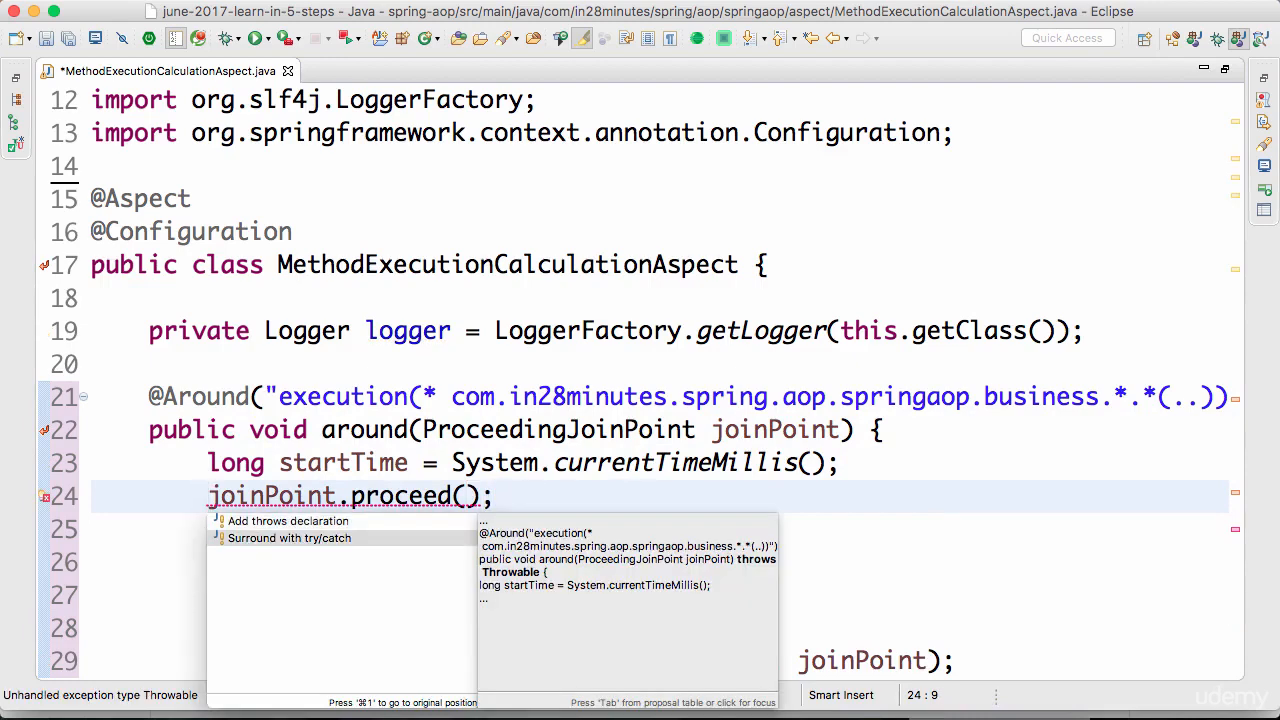
left_click(288, 520)
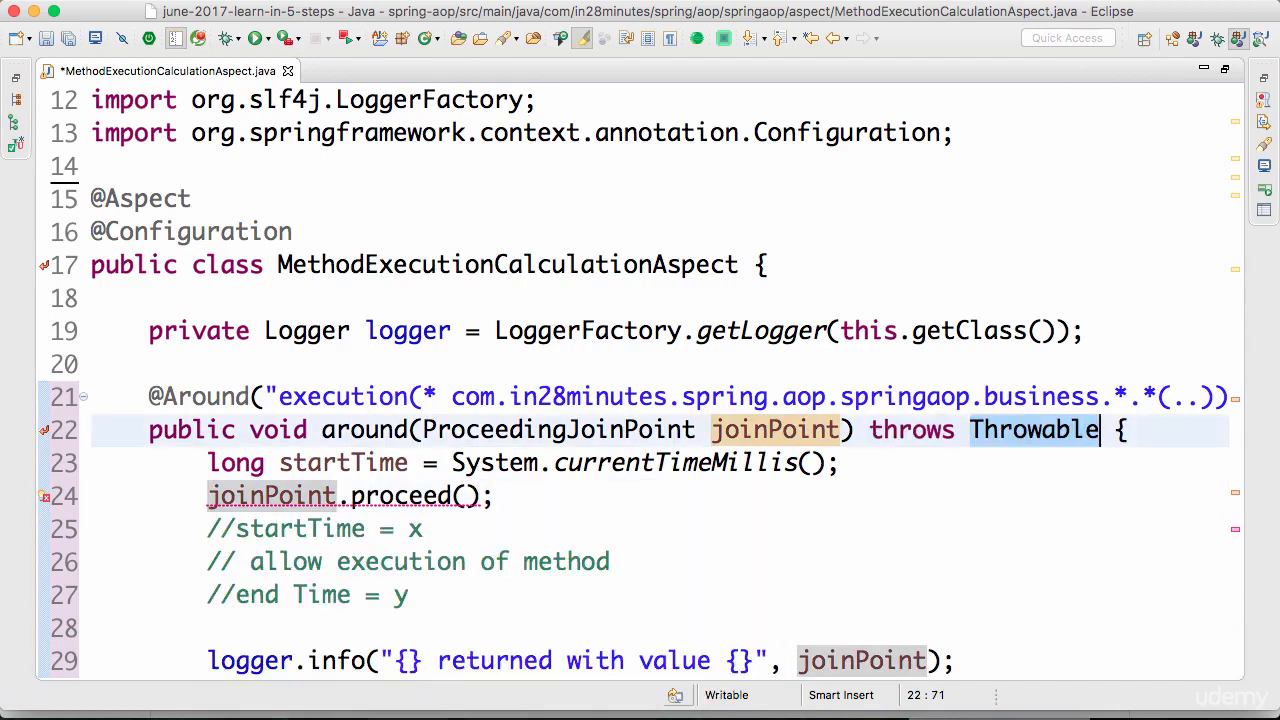
key("cmd+s")
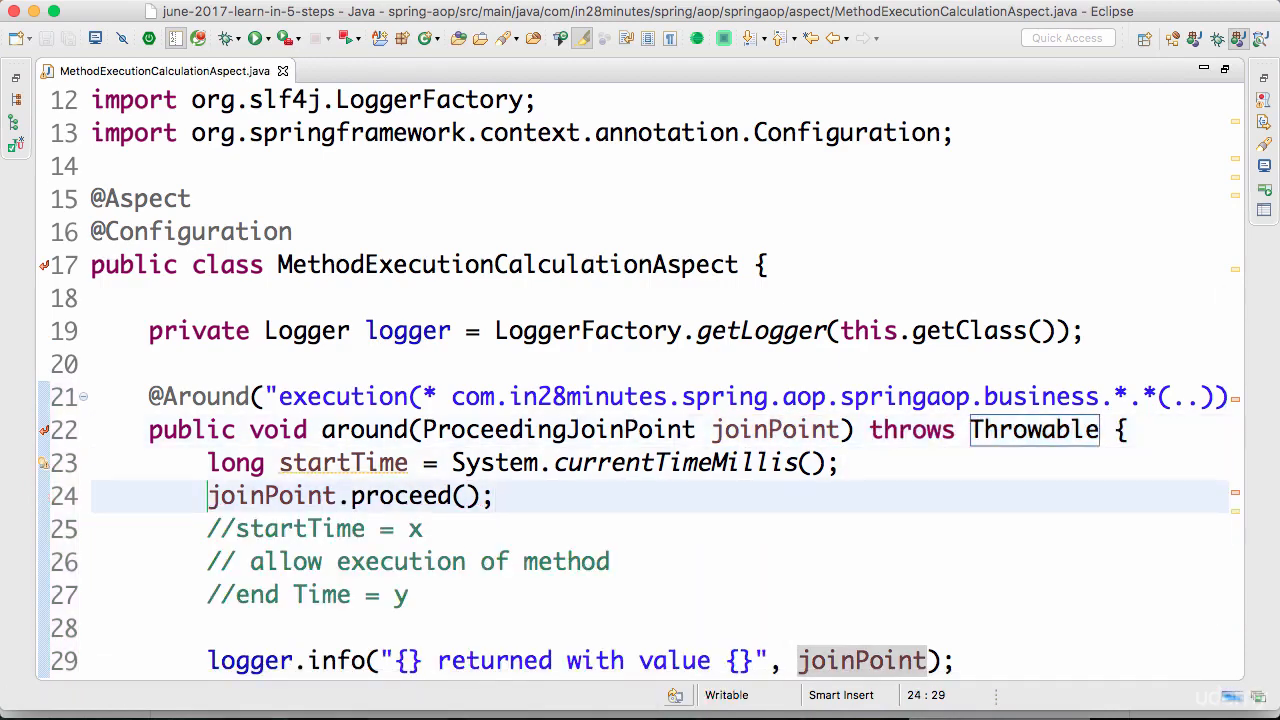
type("lo")
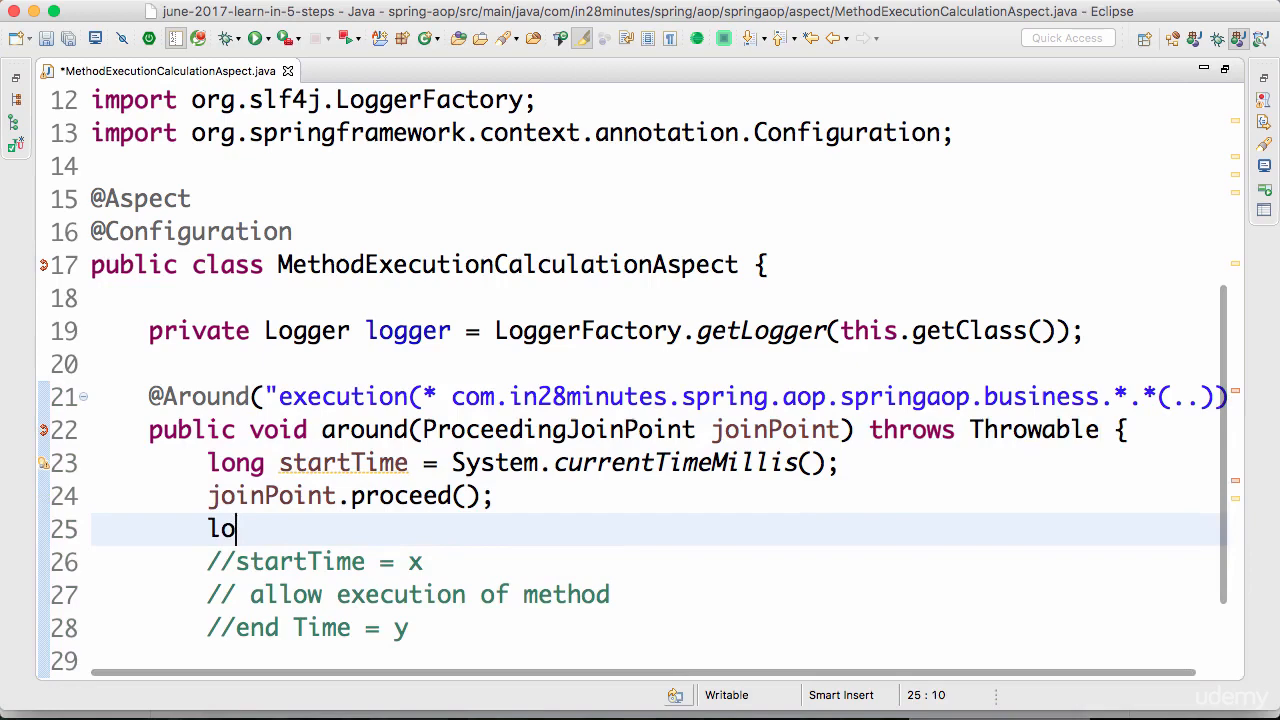
Compute long timeTaken = System.currentTimeMillis() - startTime and log "Time Taken by {} is {}" with joinPoint, timeTaken
type("ng")
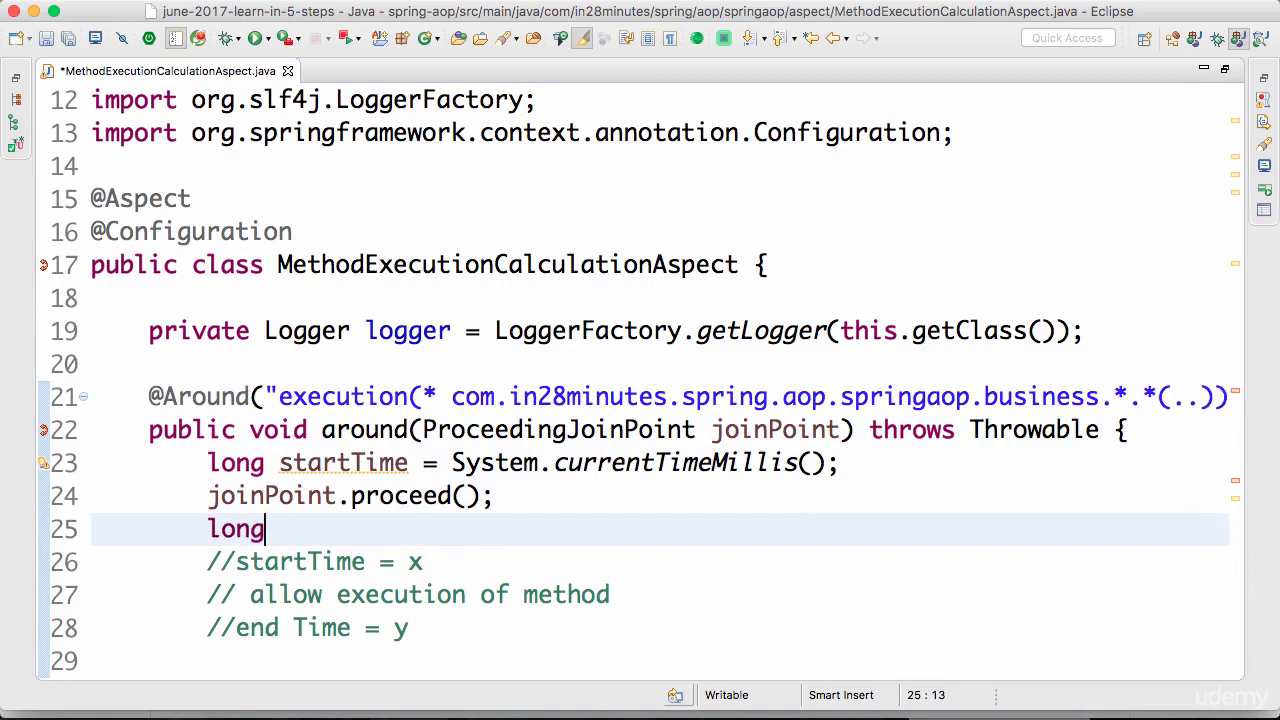
type("time")
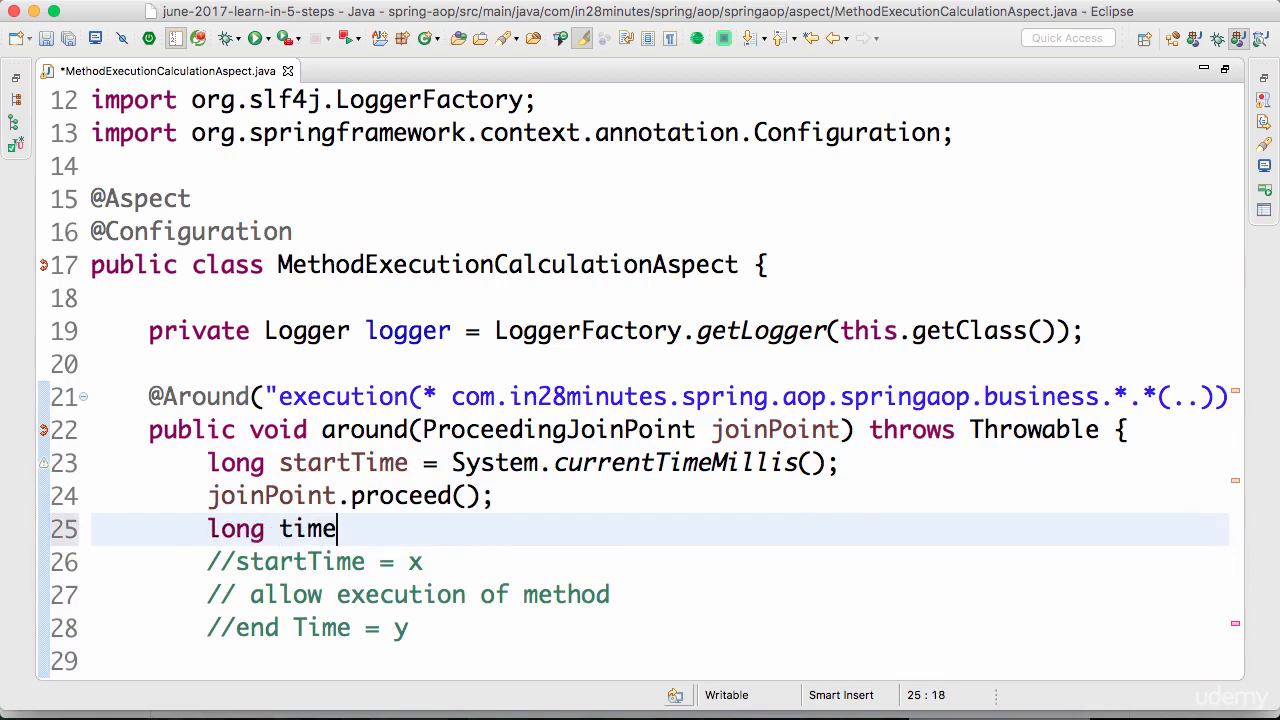
type("Taken = System.currentTimeMillis() =")
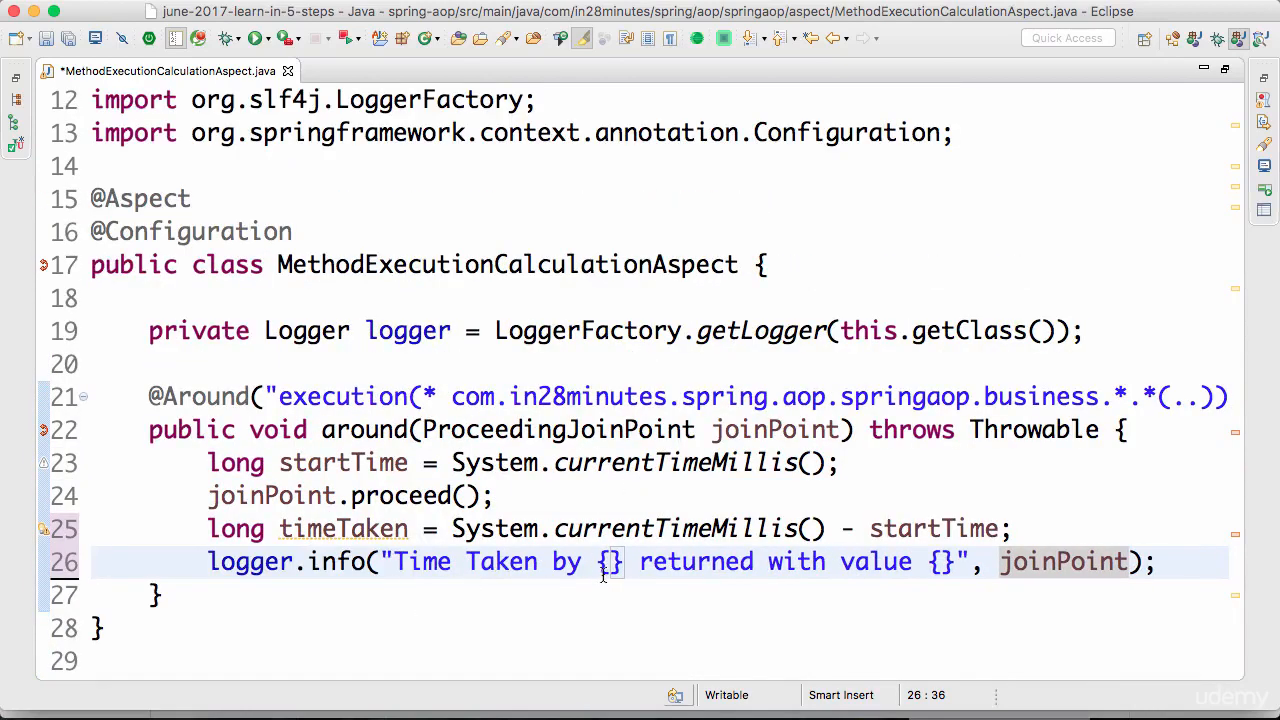
type("is {}")
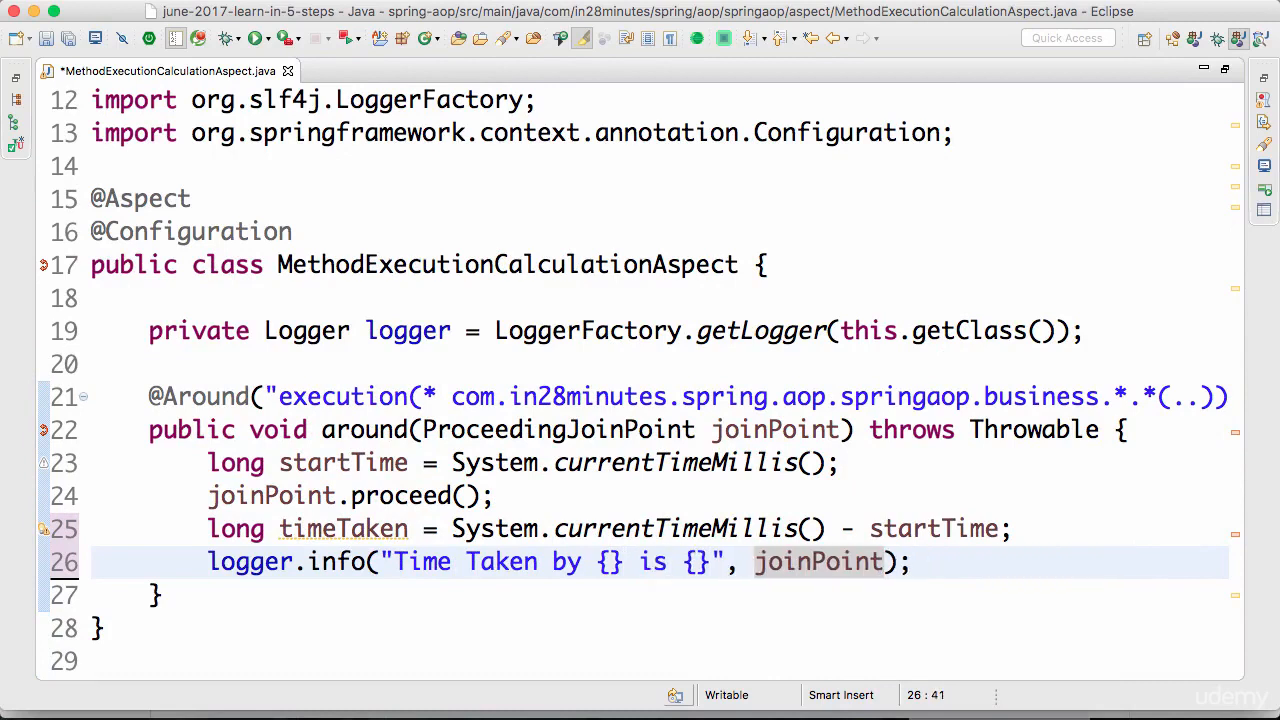
type(", time")
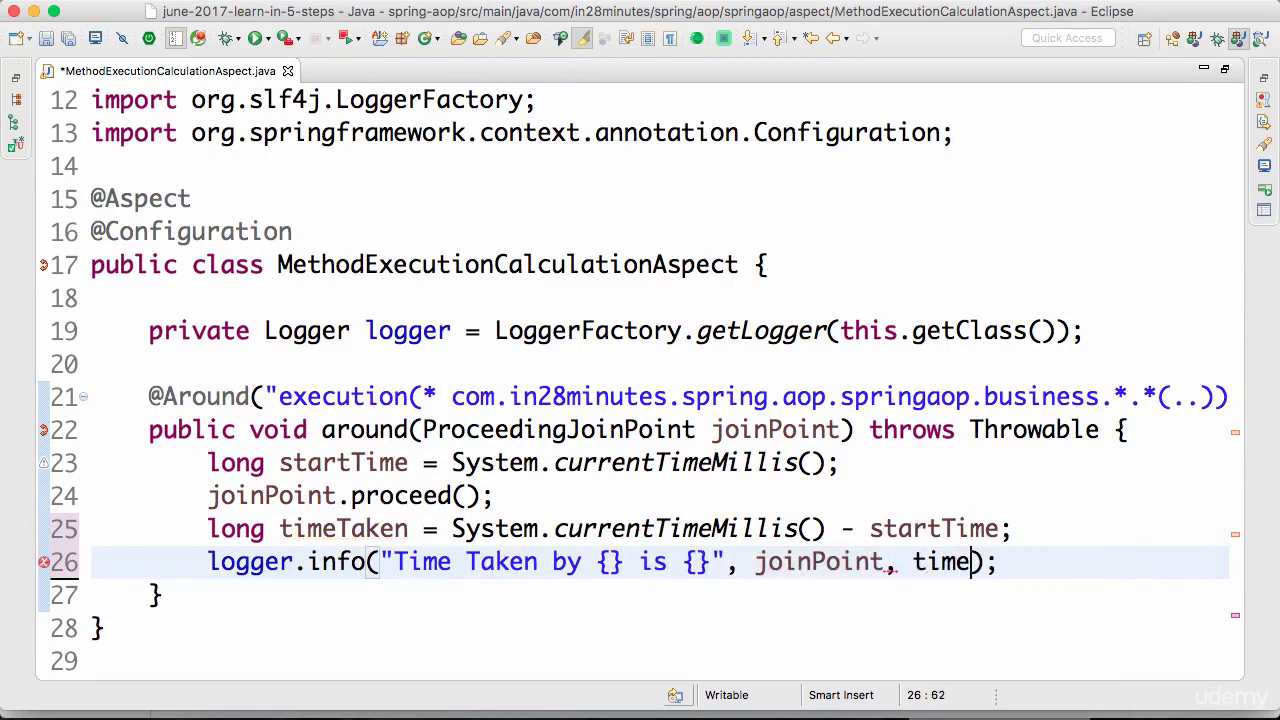
type("Taken")
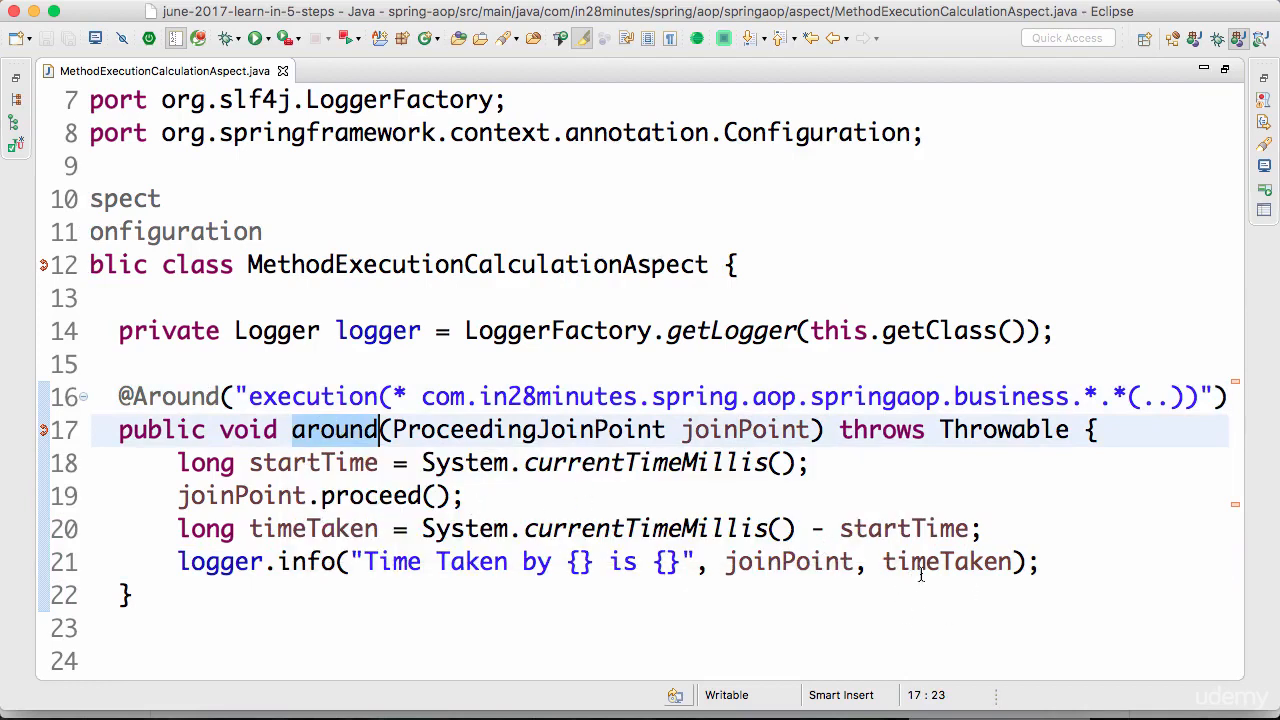
mouse_move(484, 510)
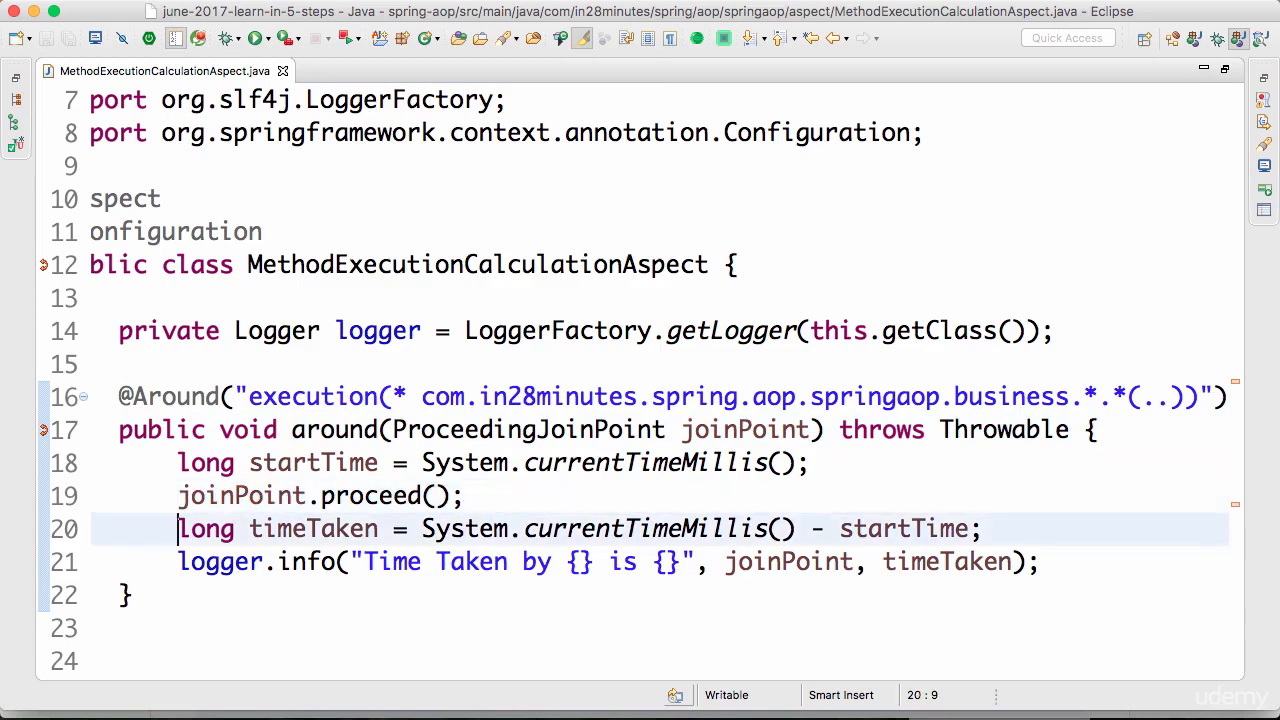
Highlight the timeTaken calculation, then run SpringAopApplication as a Java Application and view the Console
left_click_drag(178, 528, 984, 528)
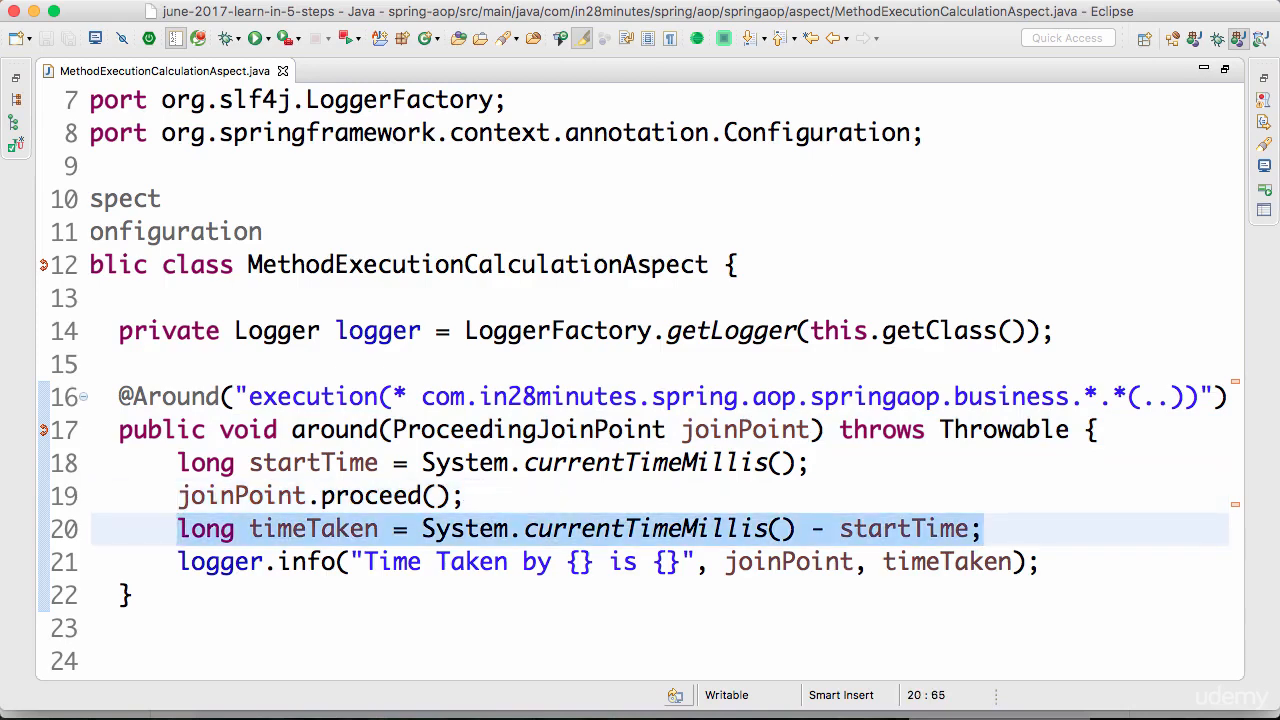
left_click(810, 462)
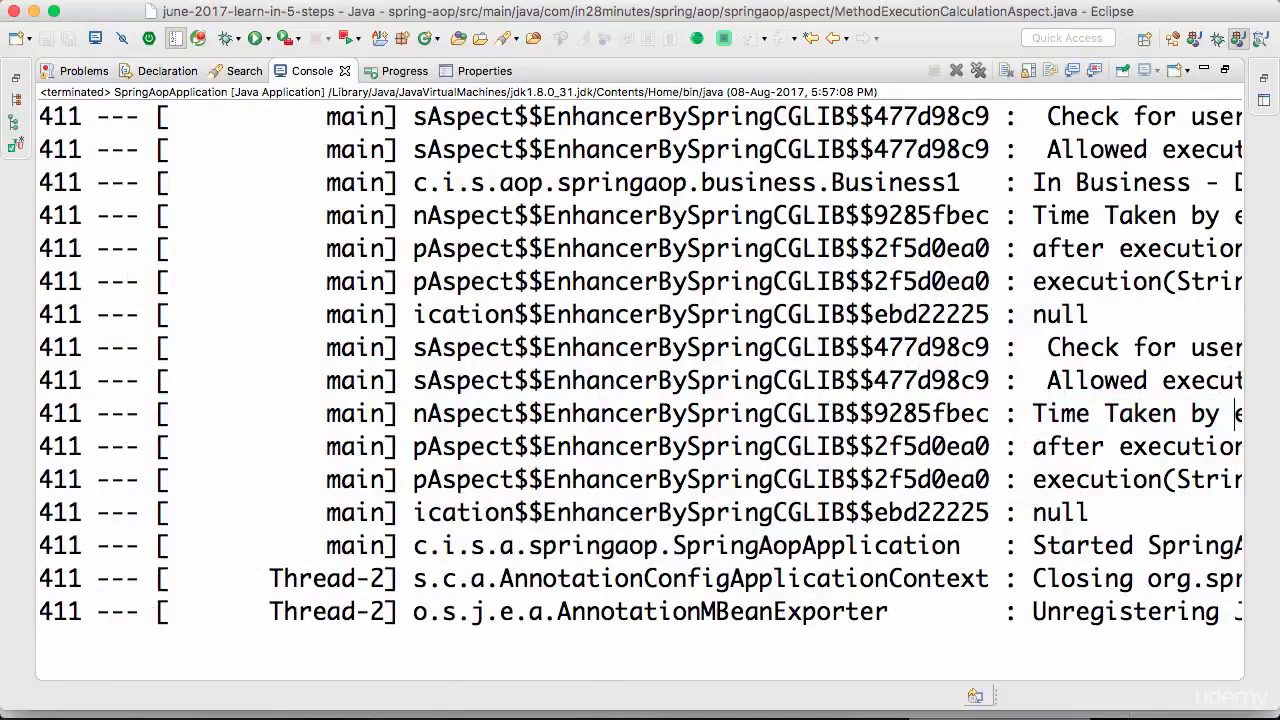
Find the 'Time Taken by' log lines in the Console output with Ctrl+F
scroll("right", 3)
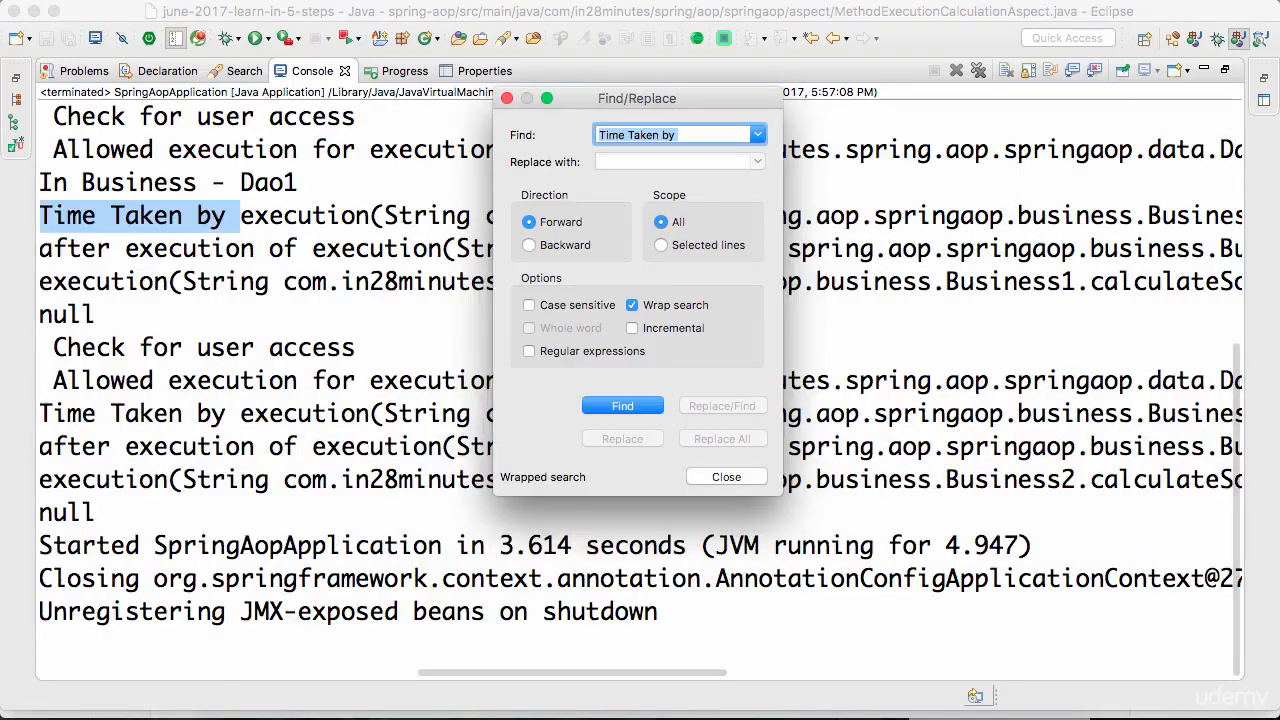
left_click(726, 476)
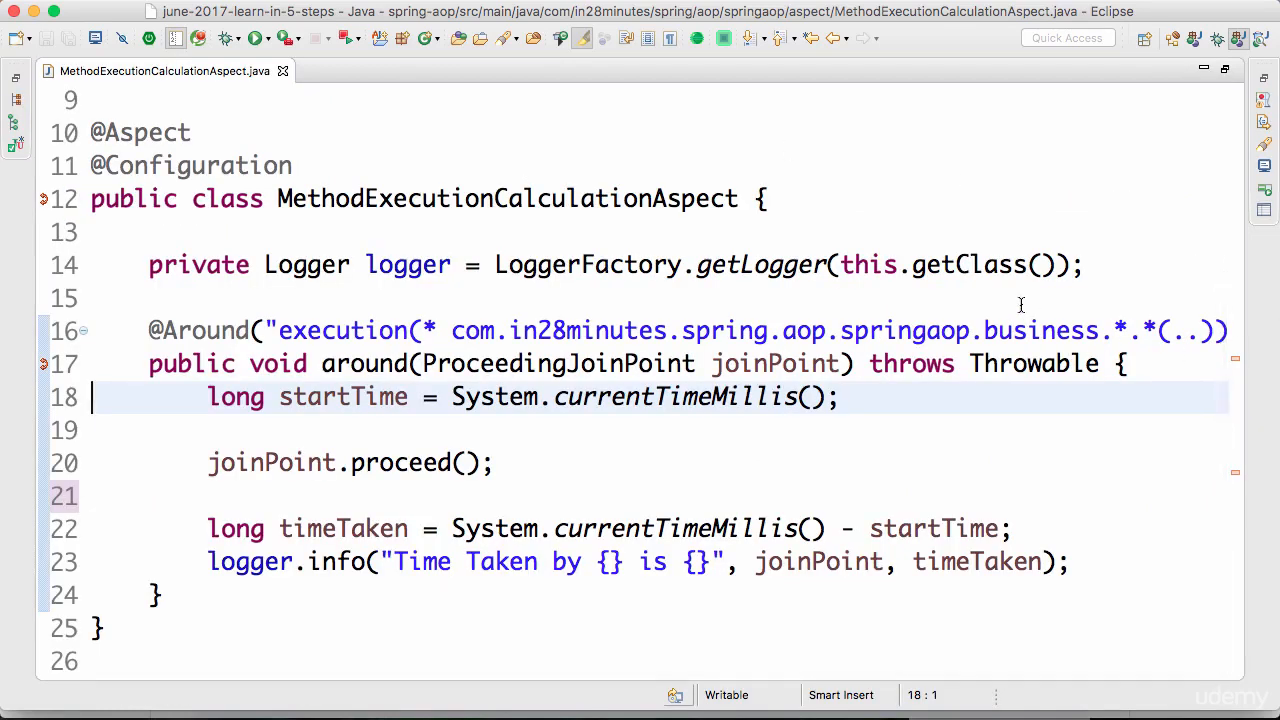
double_click(1040, 330)
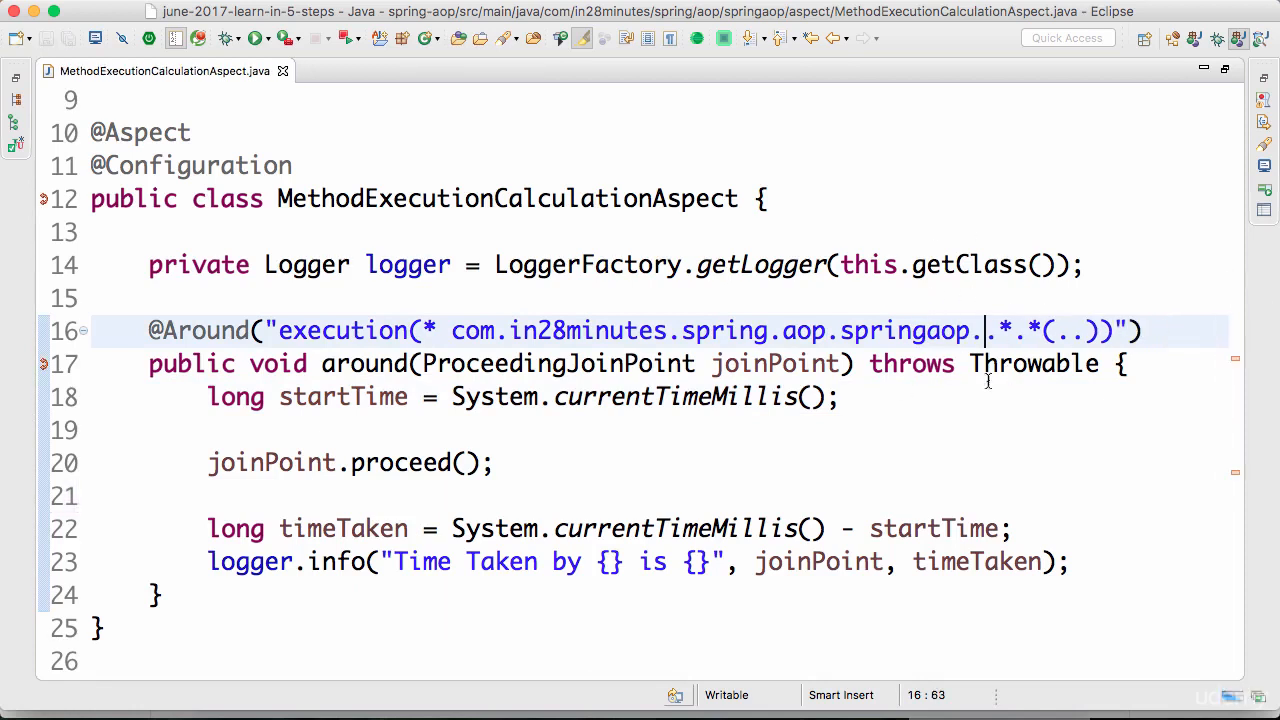
mouse_move(1020, 316)
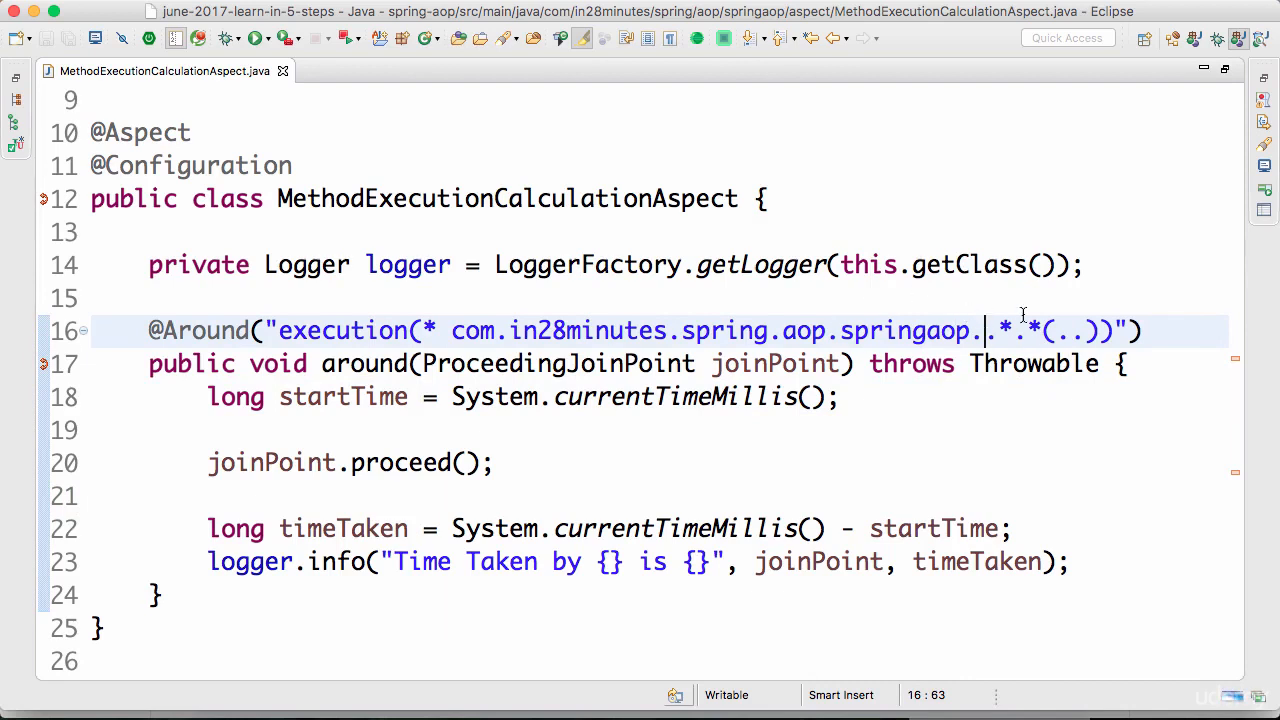
type("business")
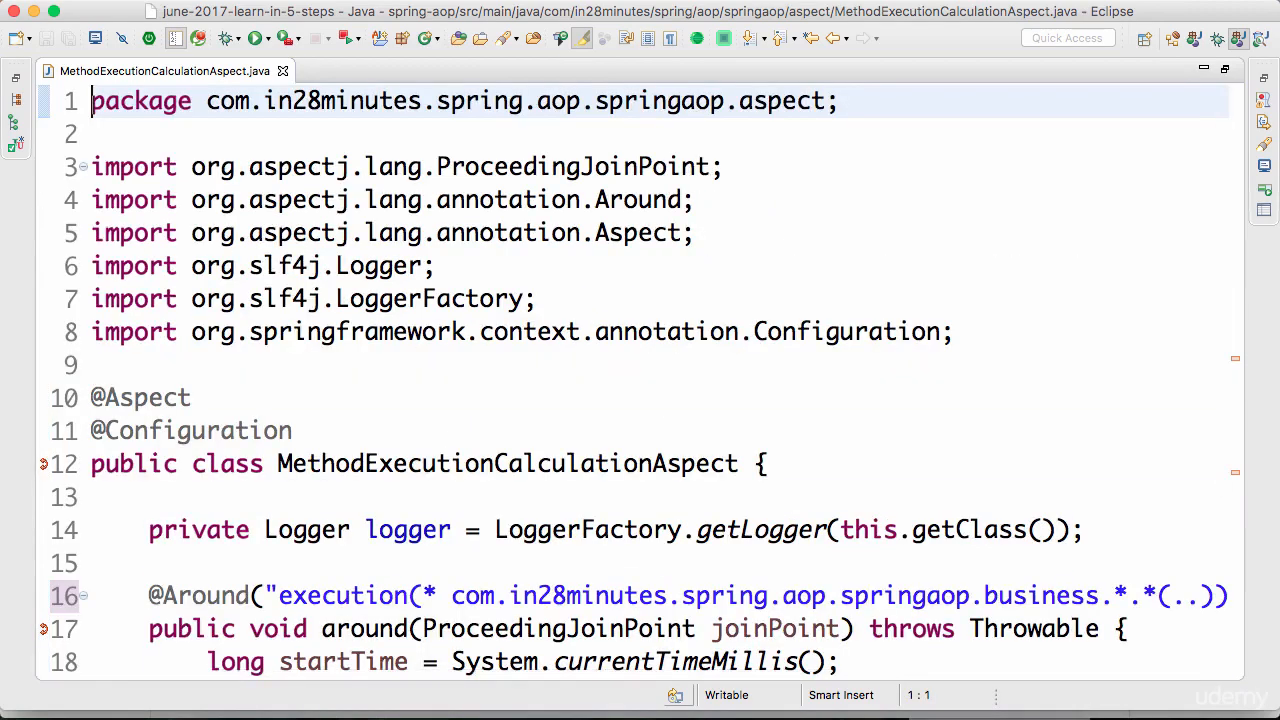
scroll("down", 3)
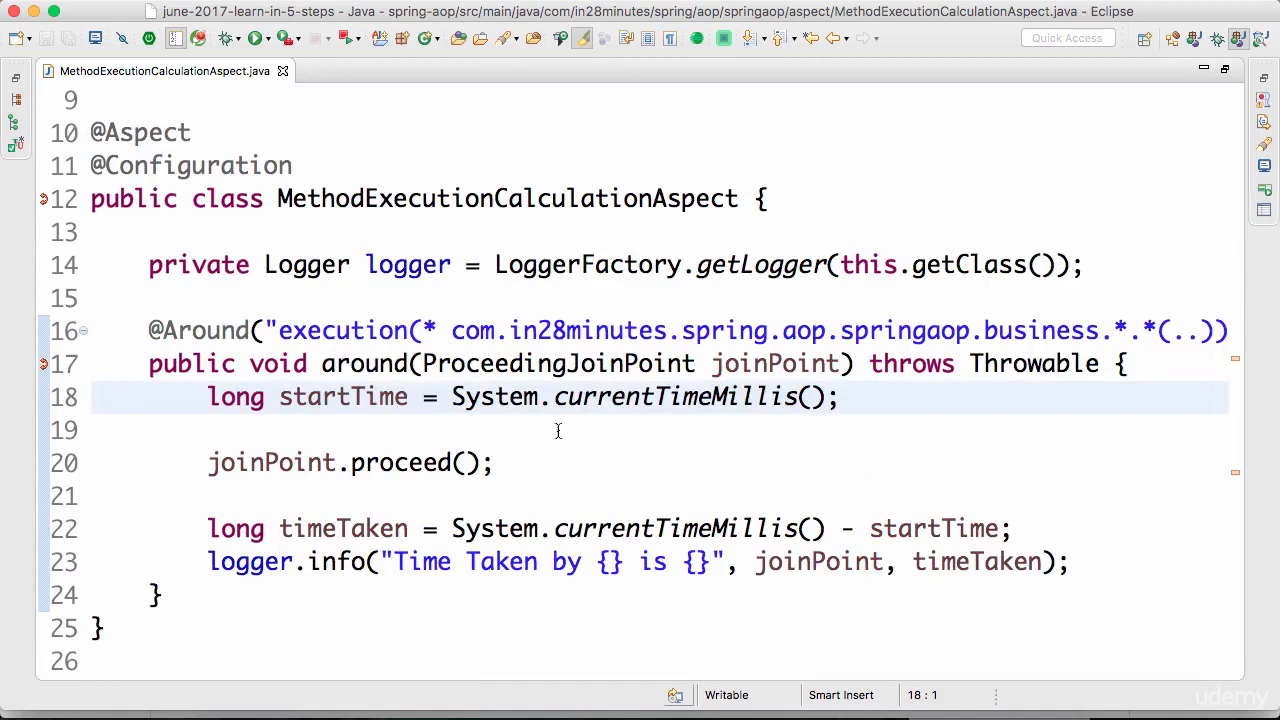
mouse_move(836, 508)
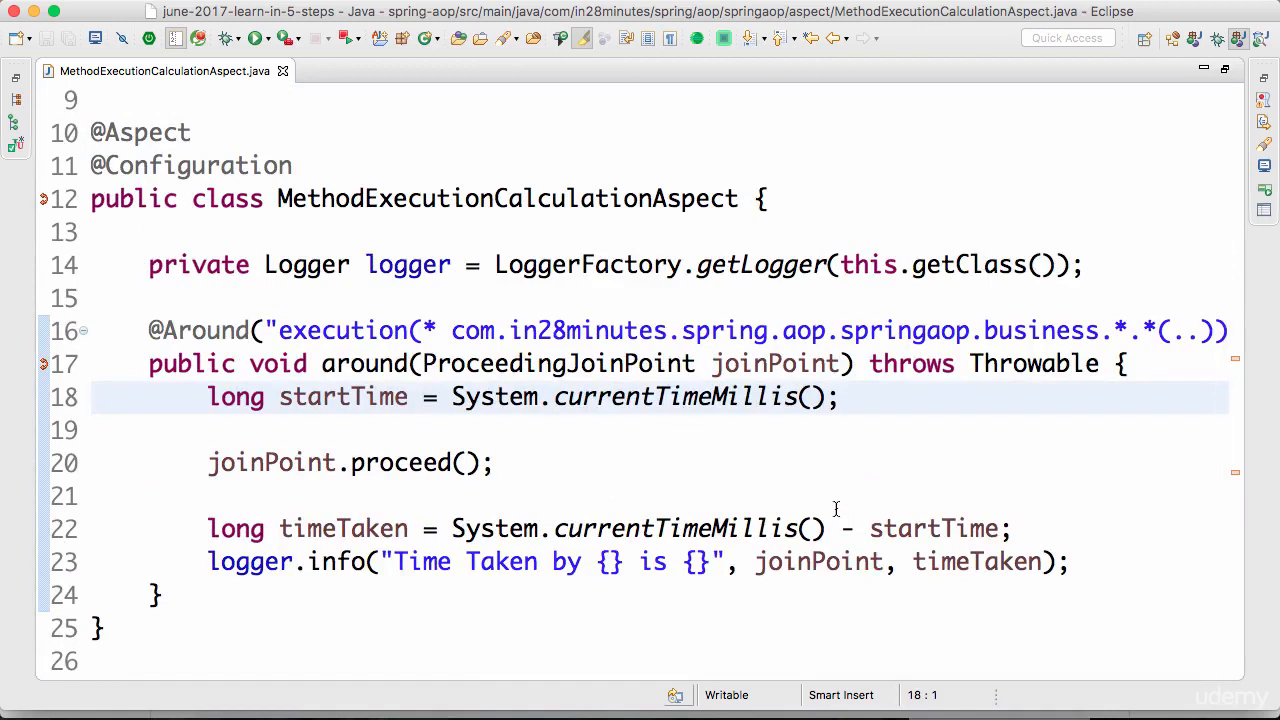